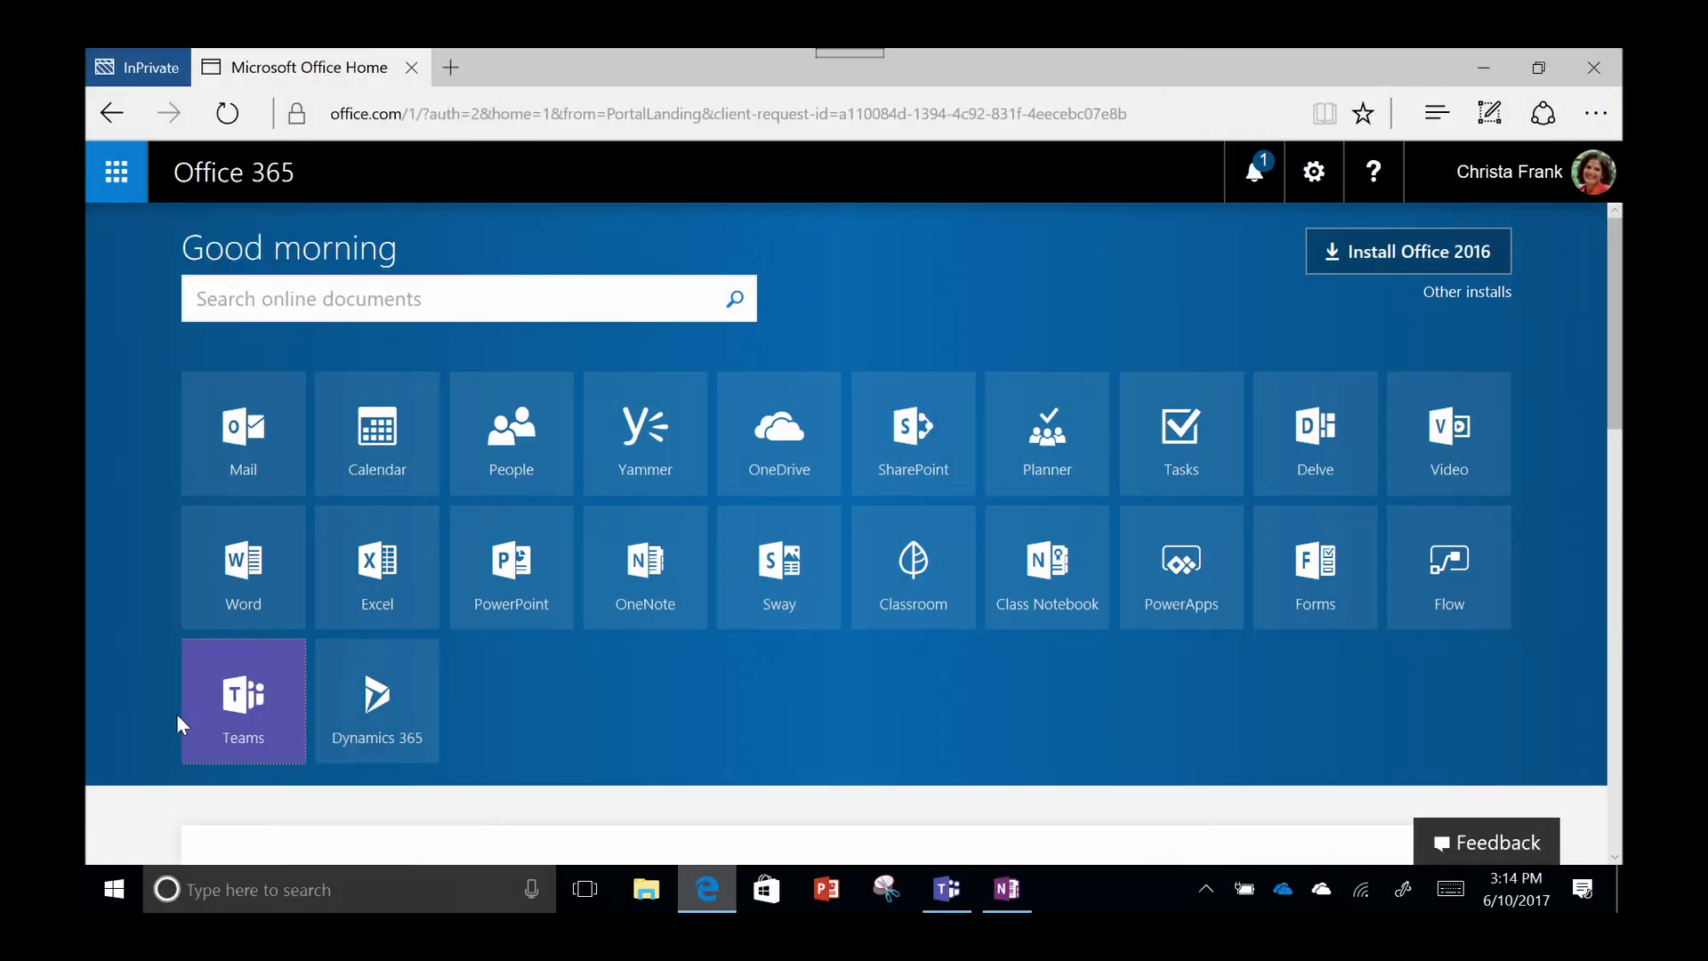
Step: Launch Microsoft Teams from the Office 365 home page app tile
click(242, 699)
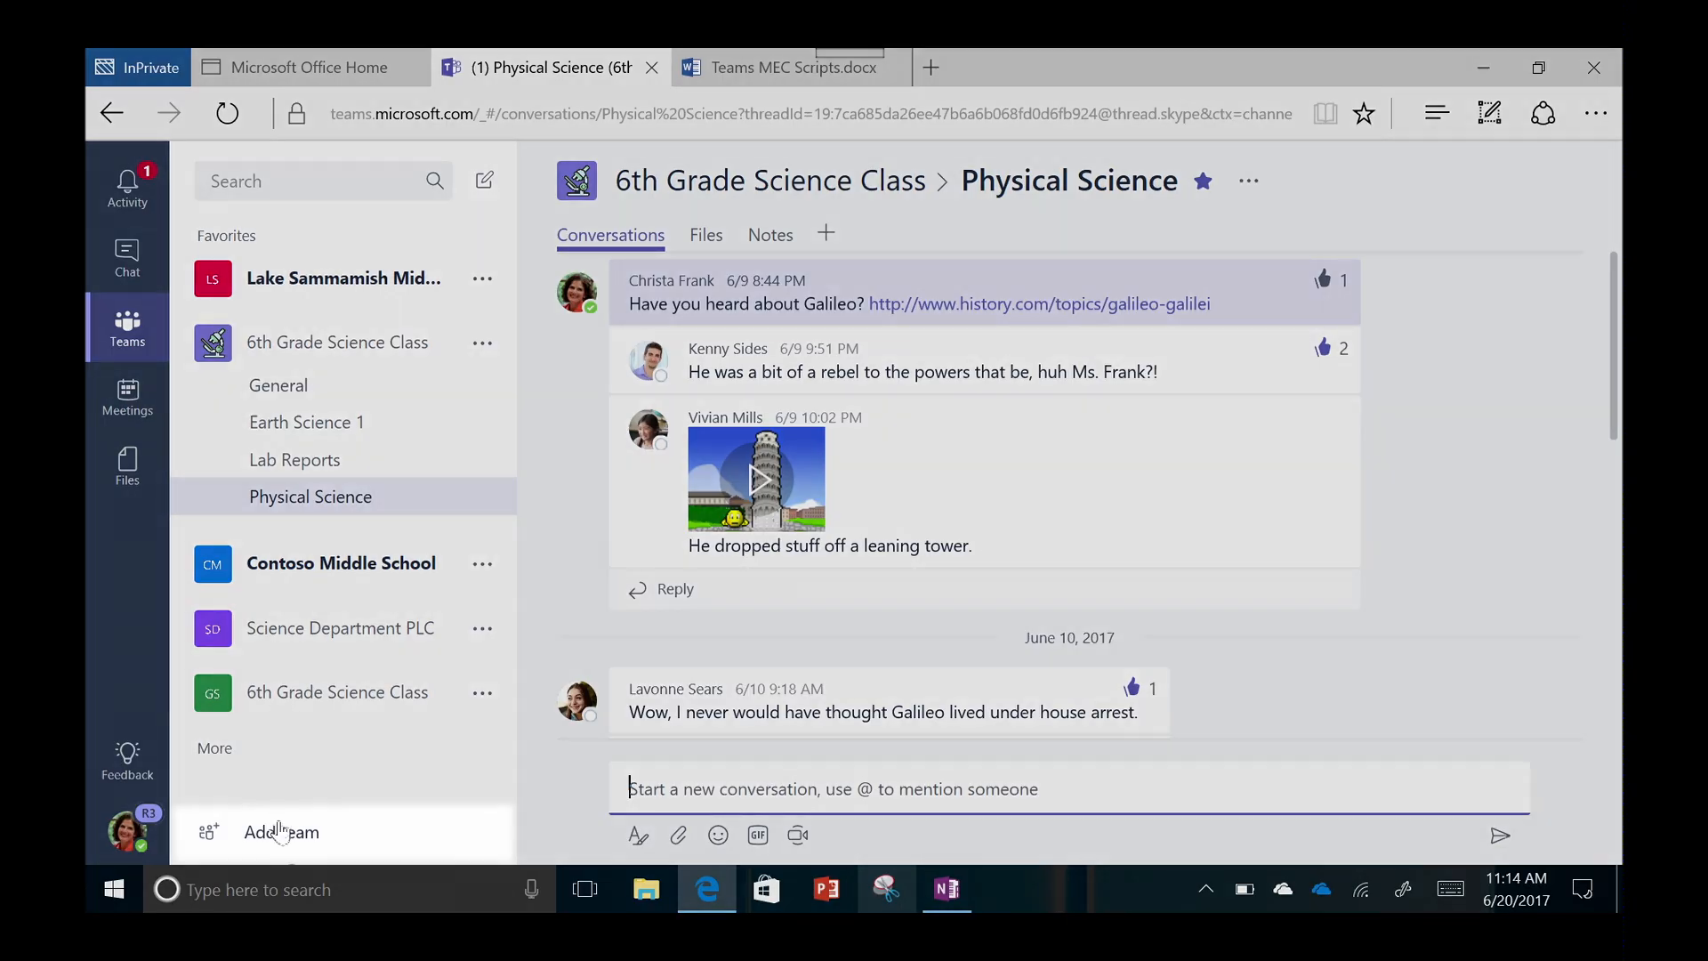
Step: Create a new team named Contoso Middle School and continue past its setup
click(281, 830)
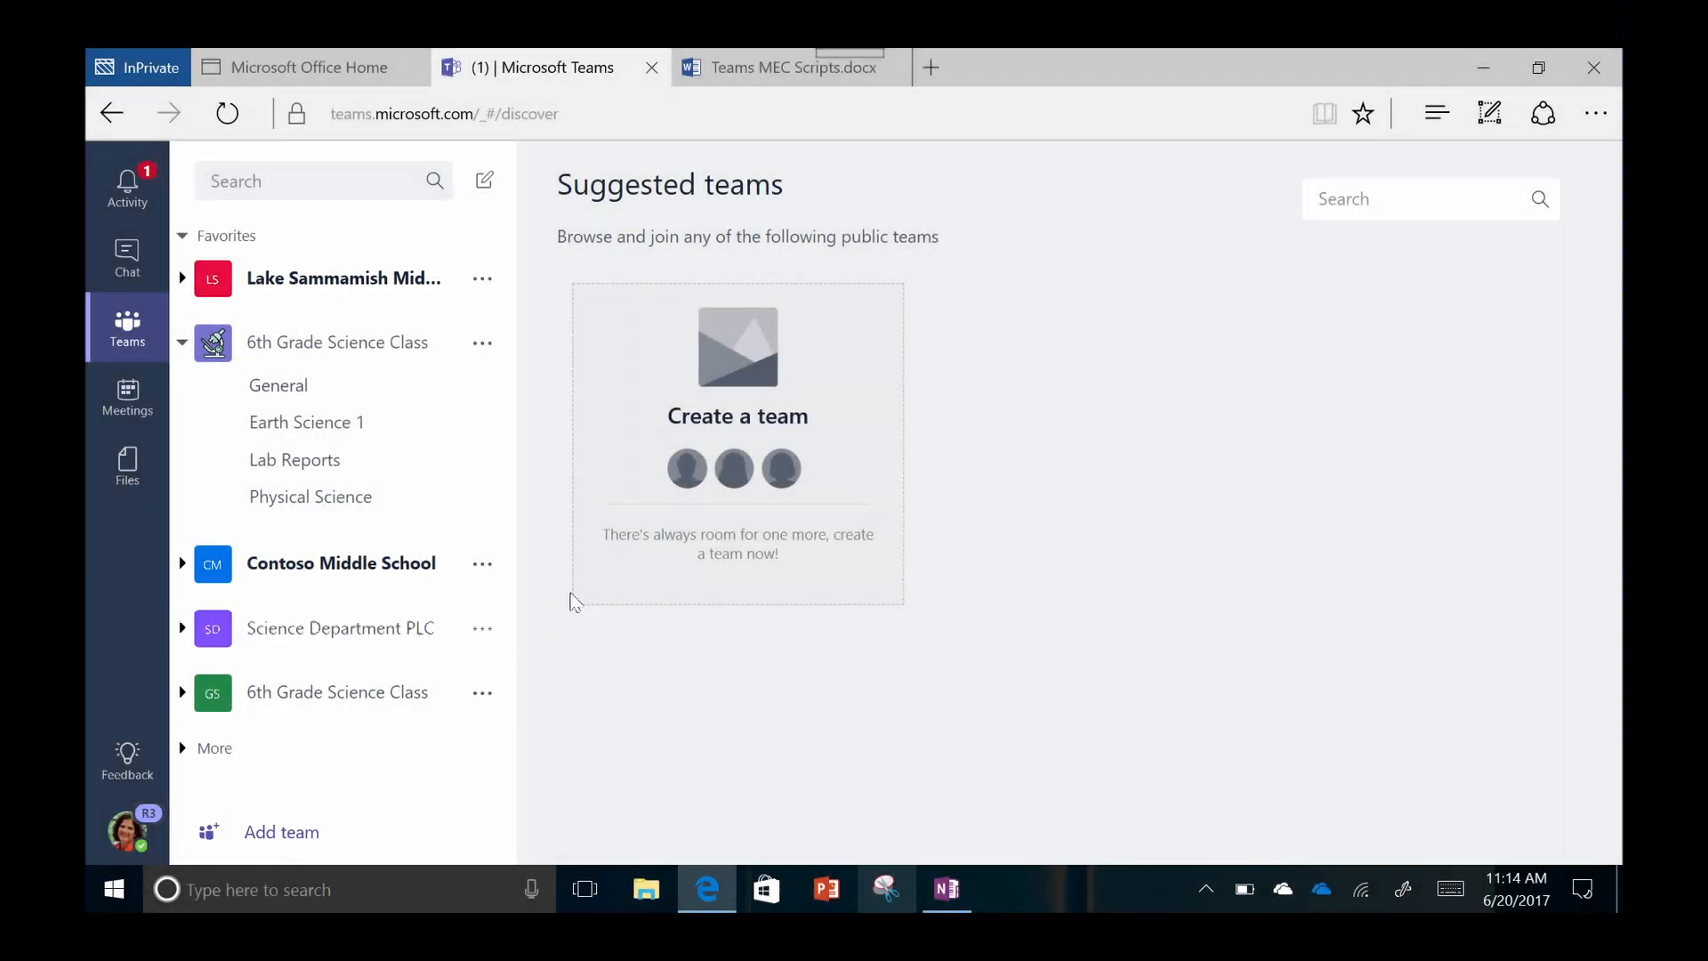
click(737, 415)
text(Contoso Middle School)
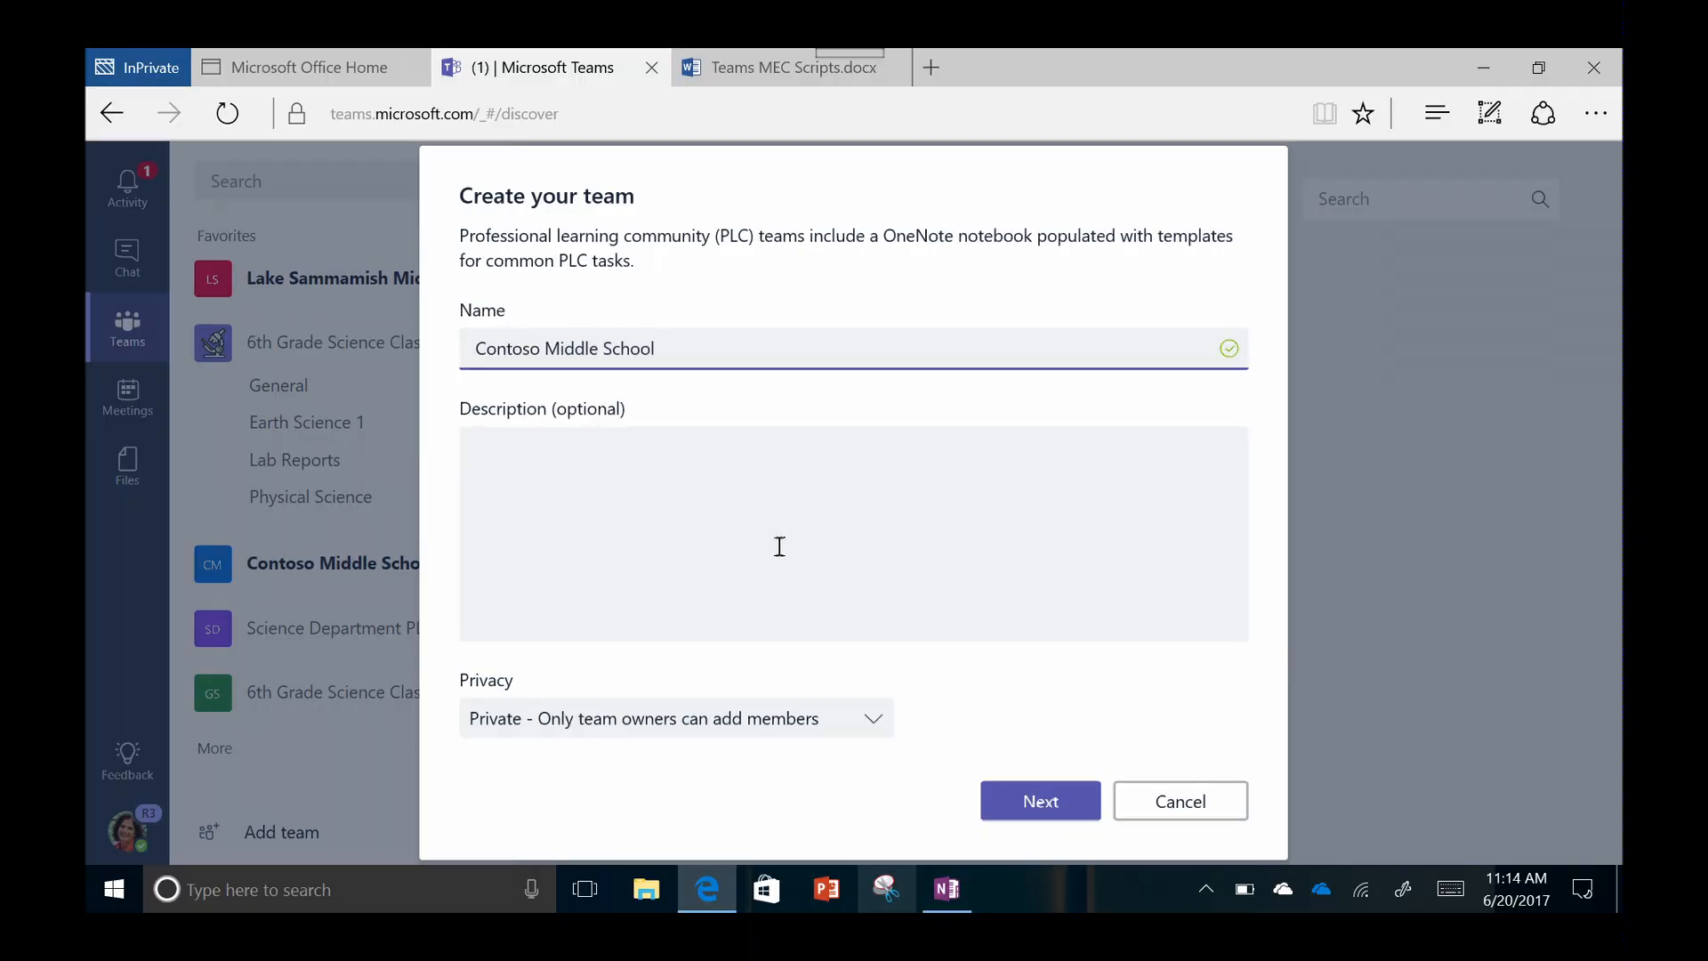
click(1177, 800)
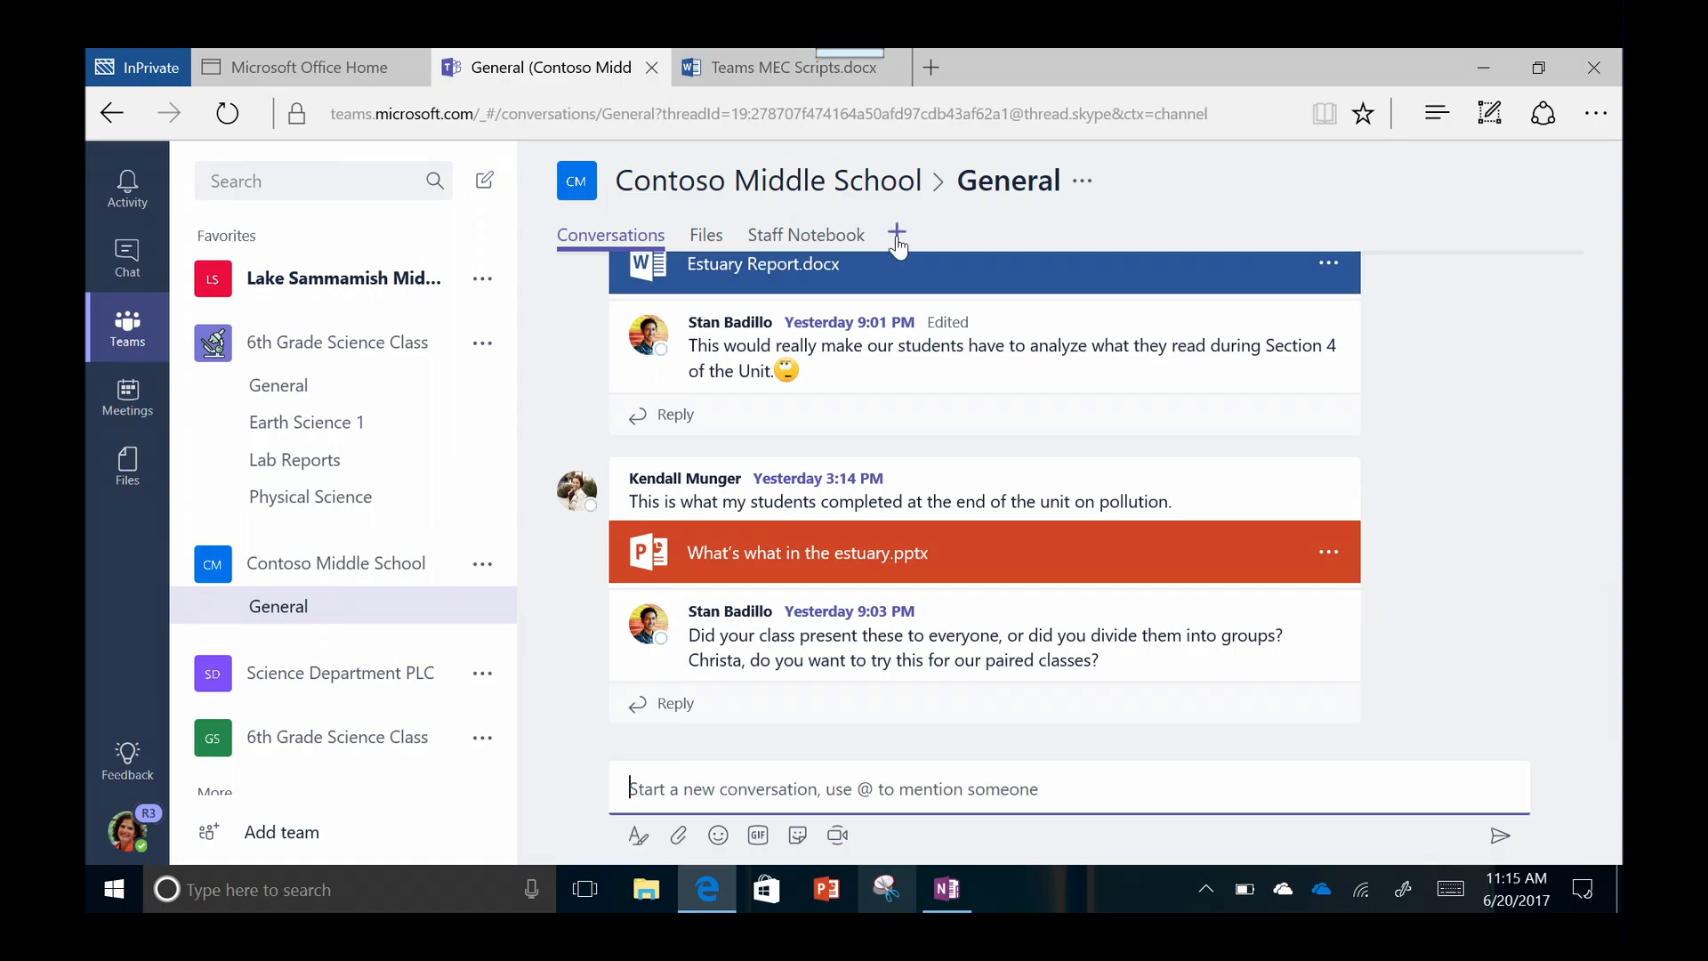
Step: Add a Word tab for Estuary Report.docx to the General channel and save it
click(895, 233)
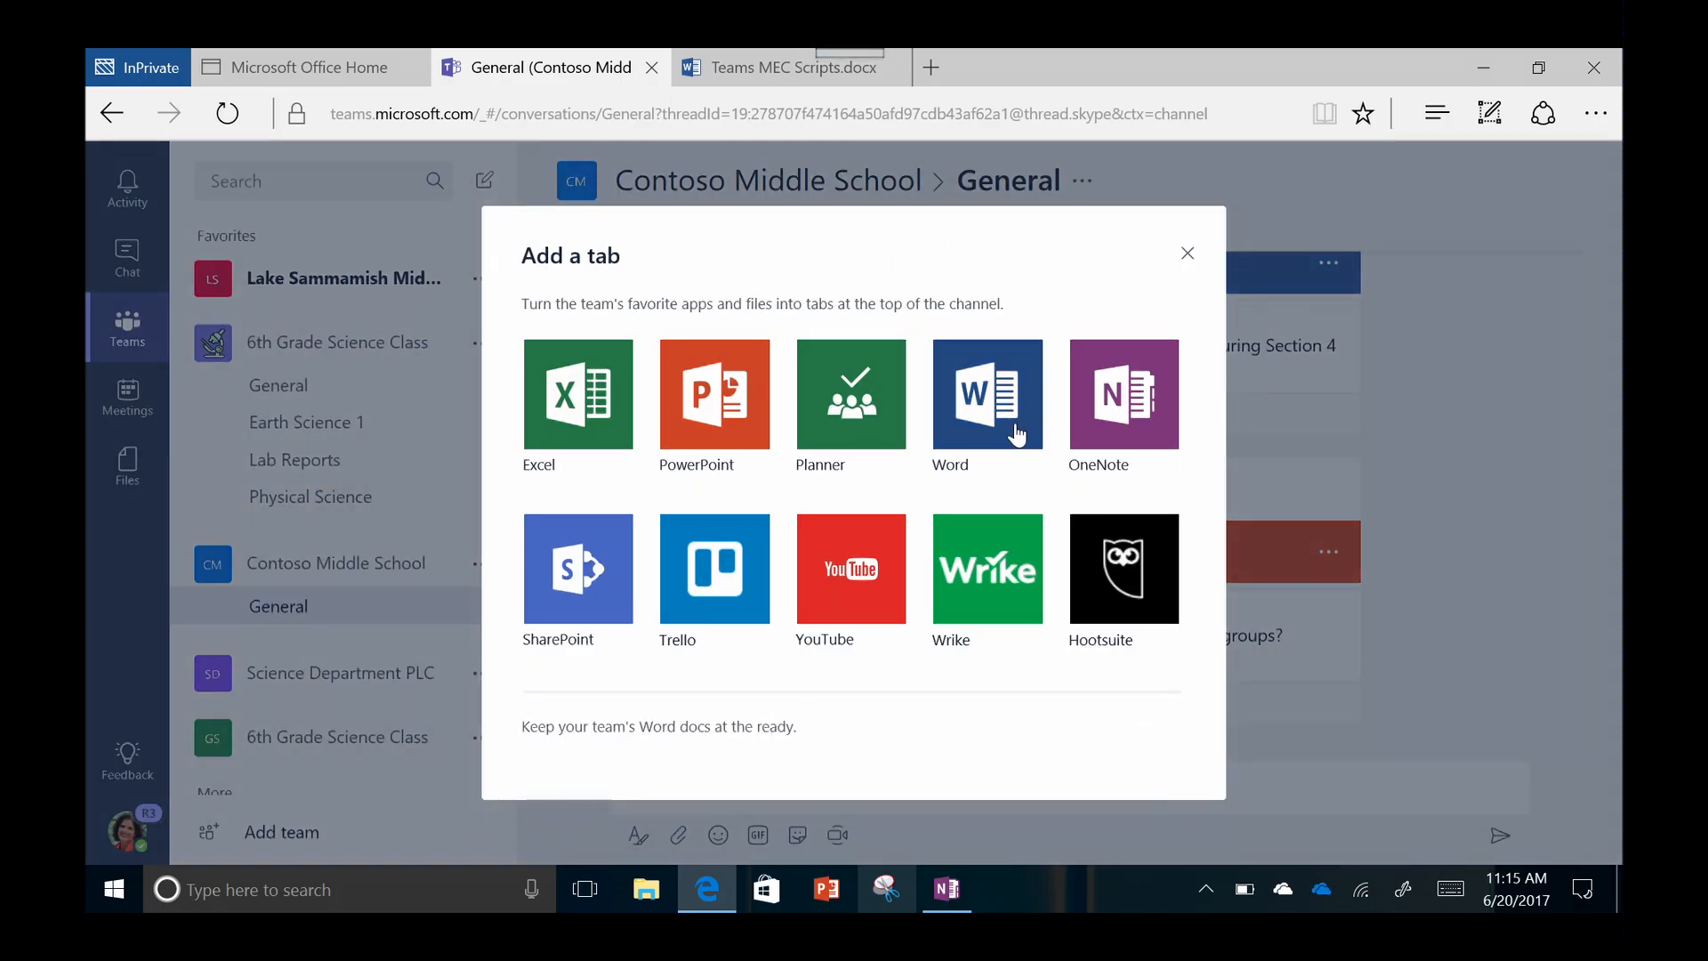
click(985, 395)
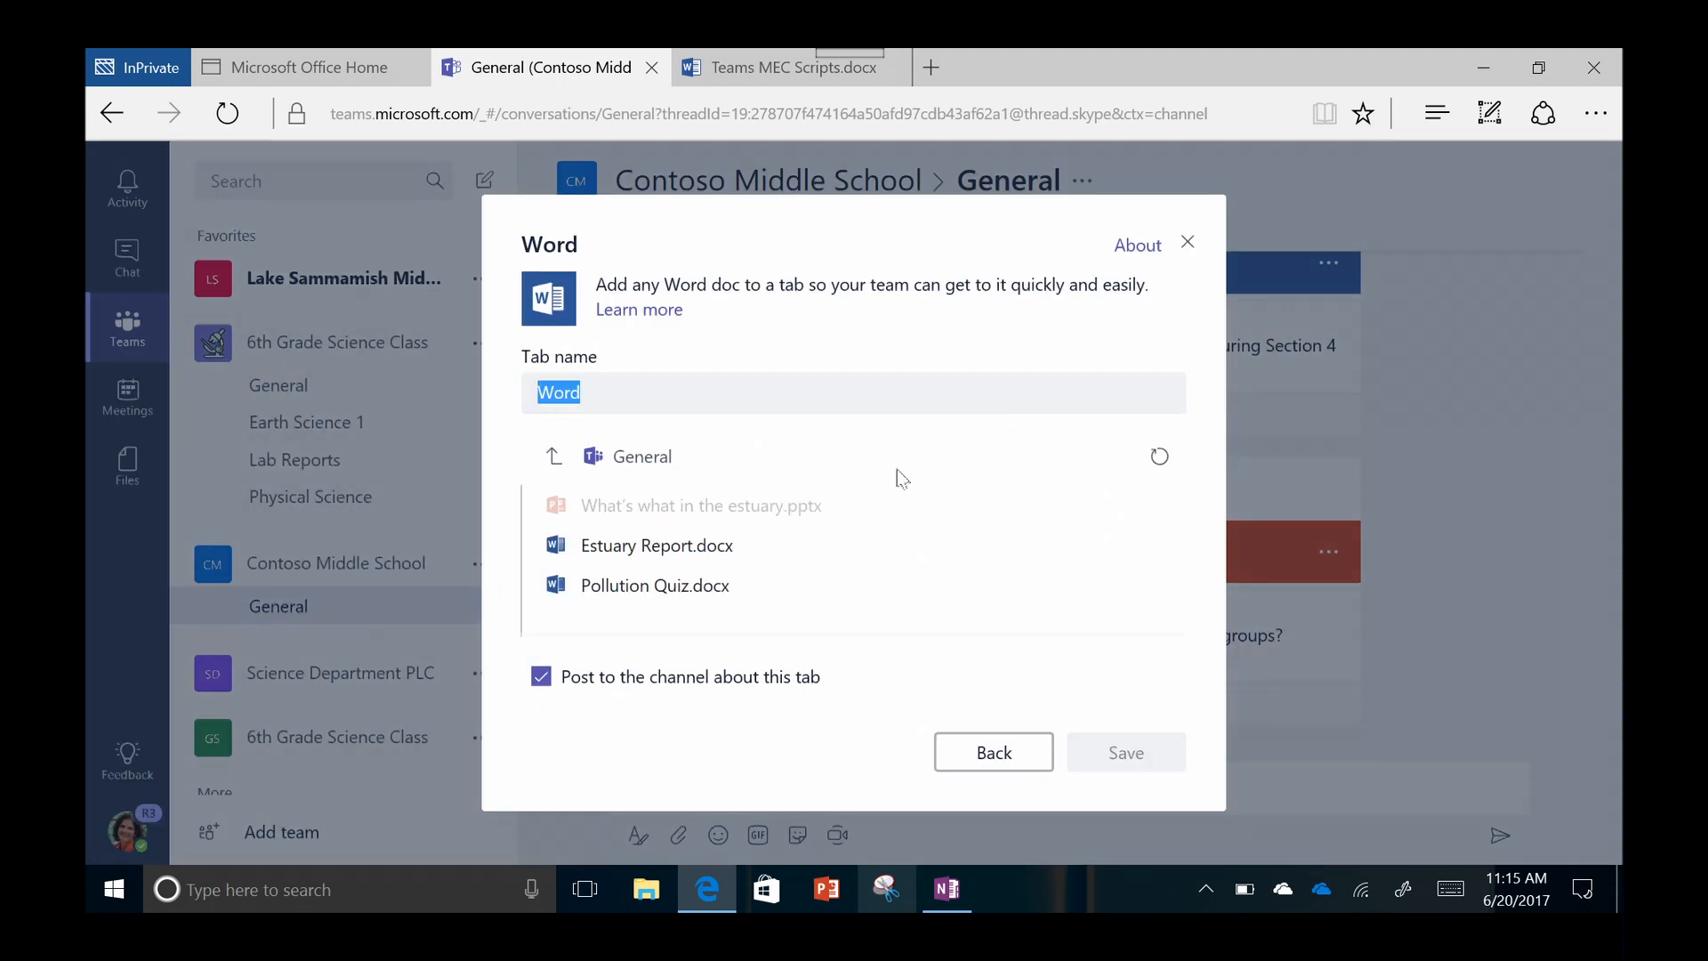
click(656, 544)
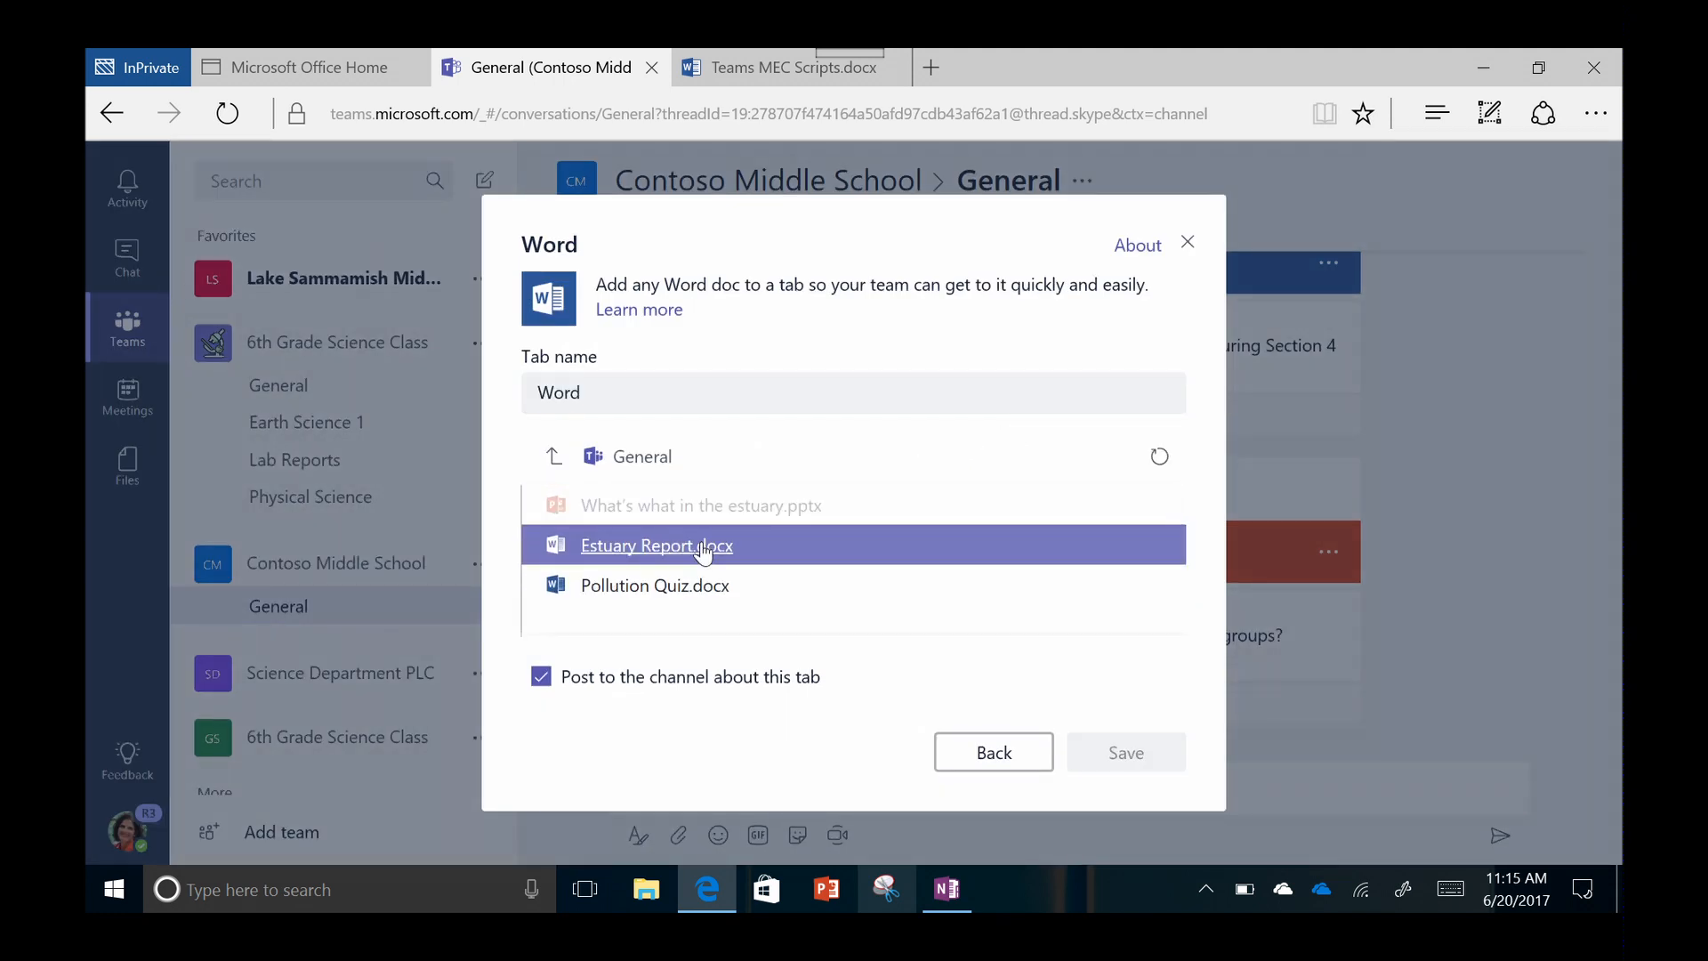
click(1124, 751)
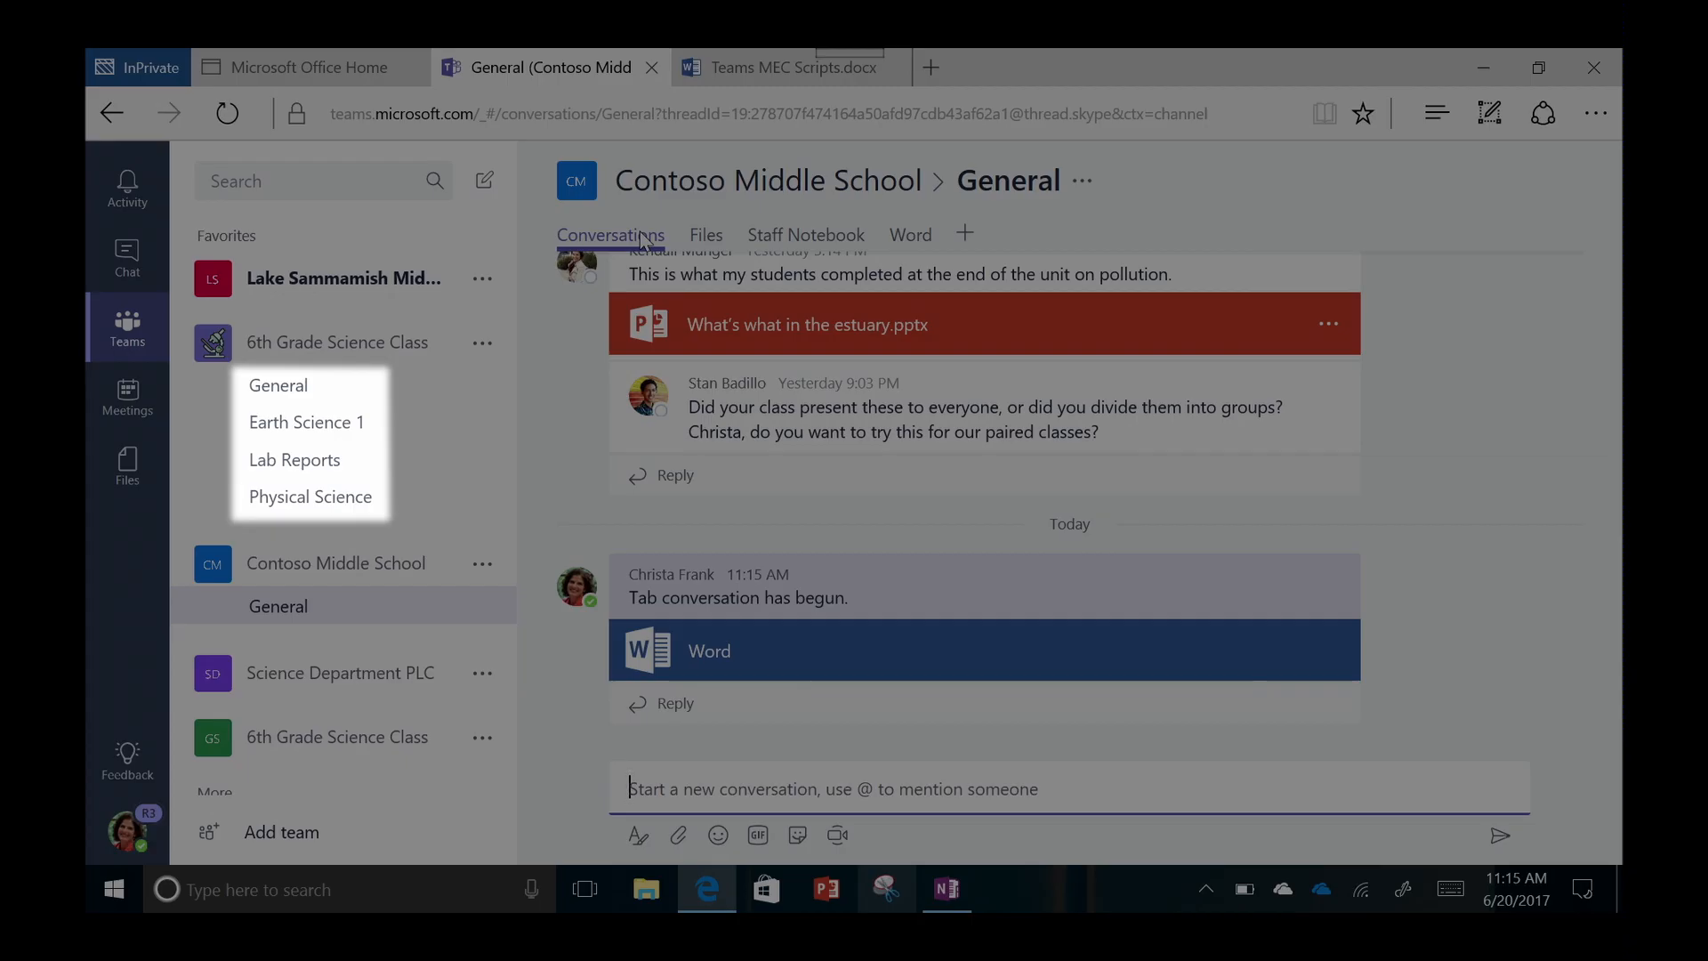
Step: Browse emoji and GIF pickers in Earth Science 1, then switch to the 6th Grade Science Class General channel
click(306, 422)
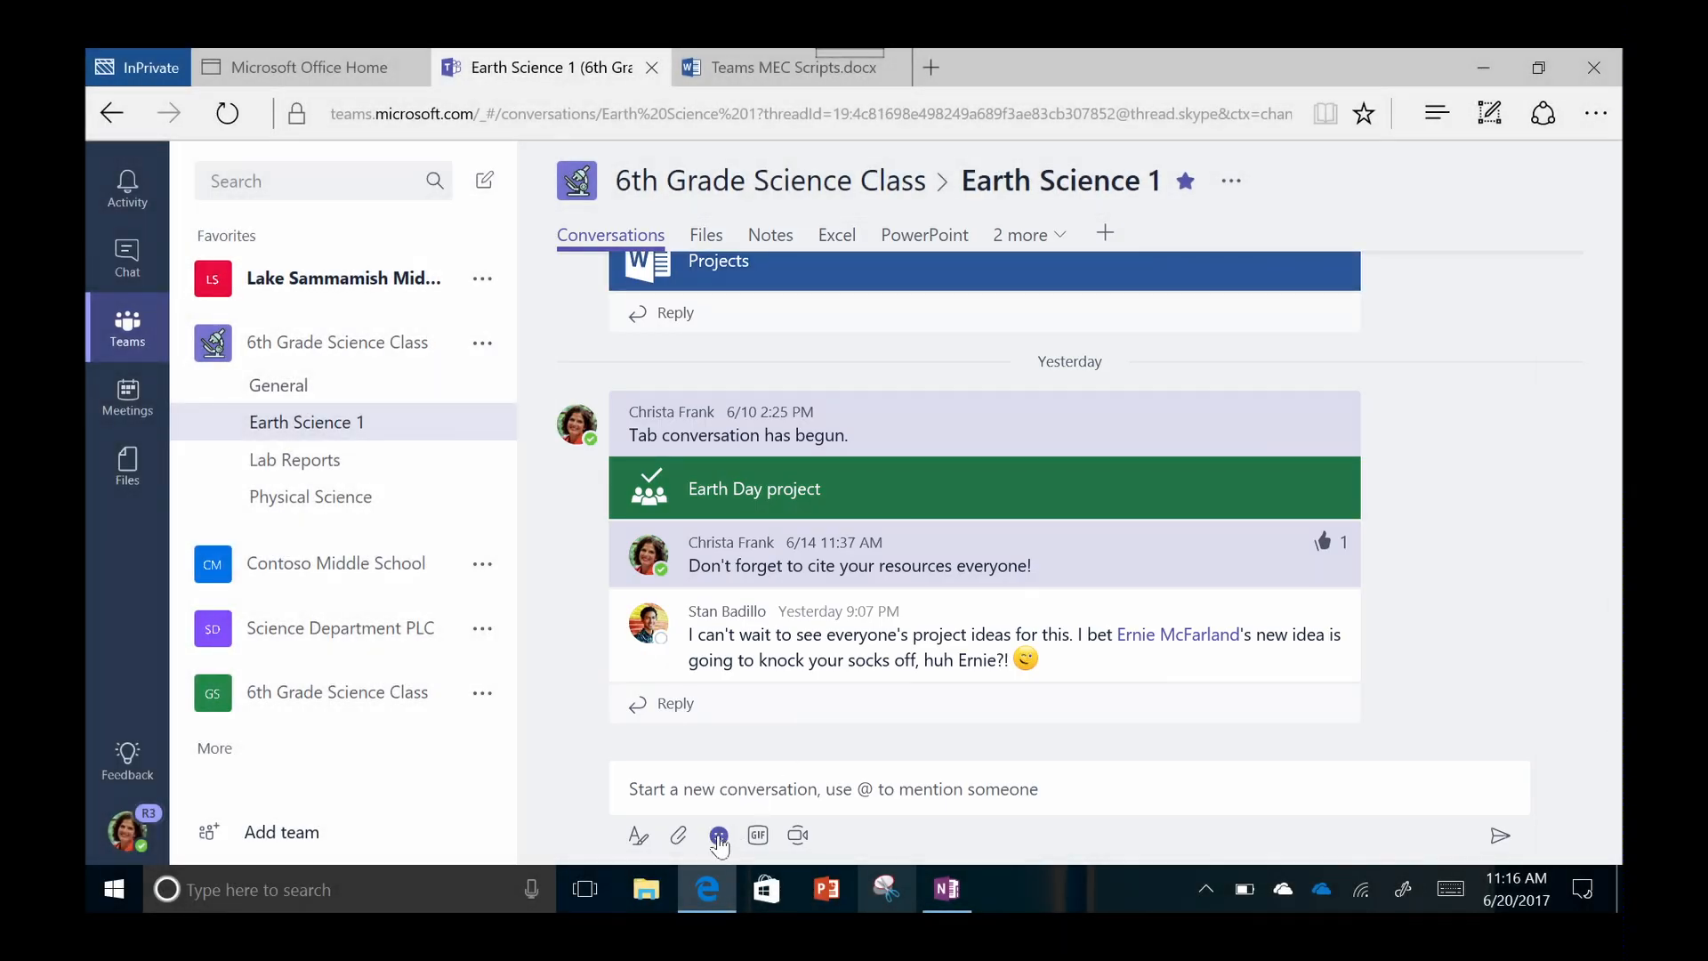
click(719, 837)
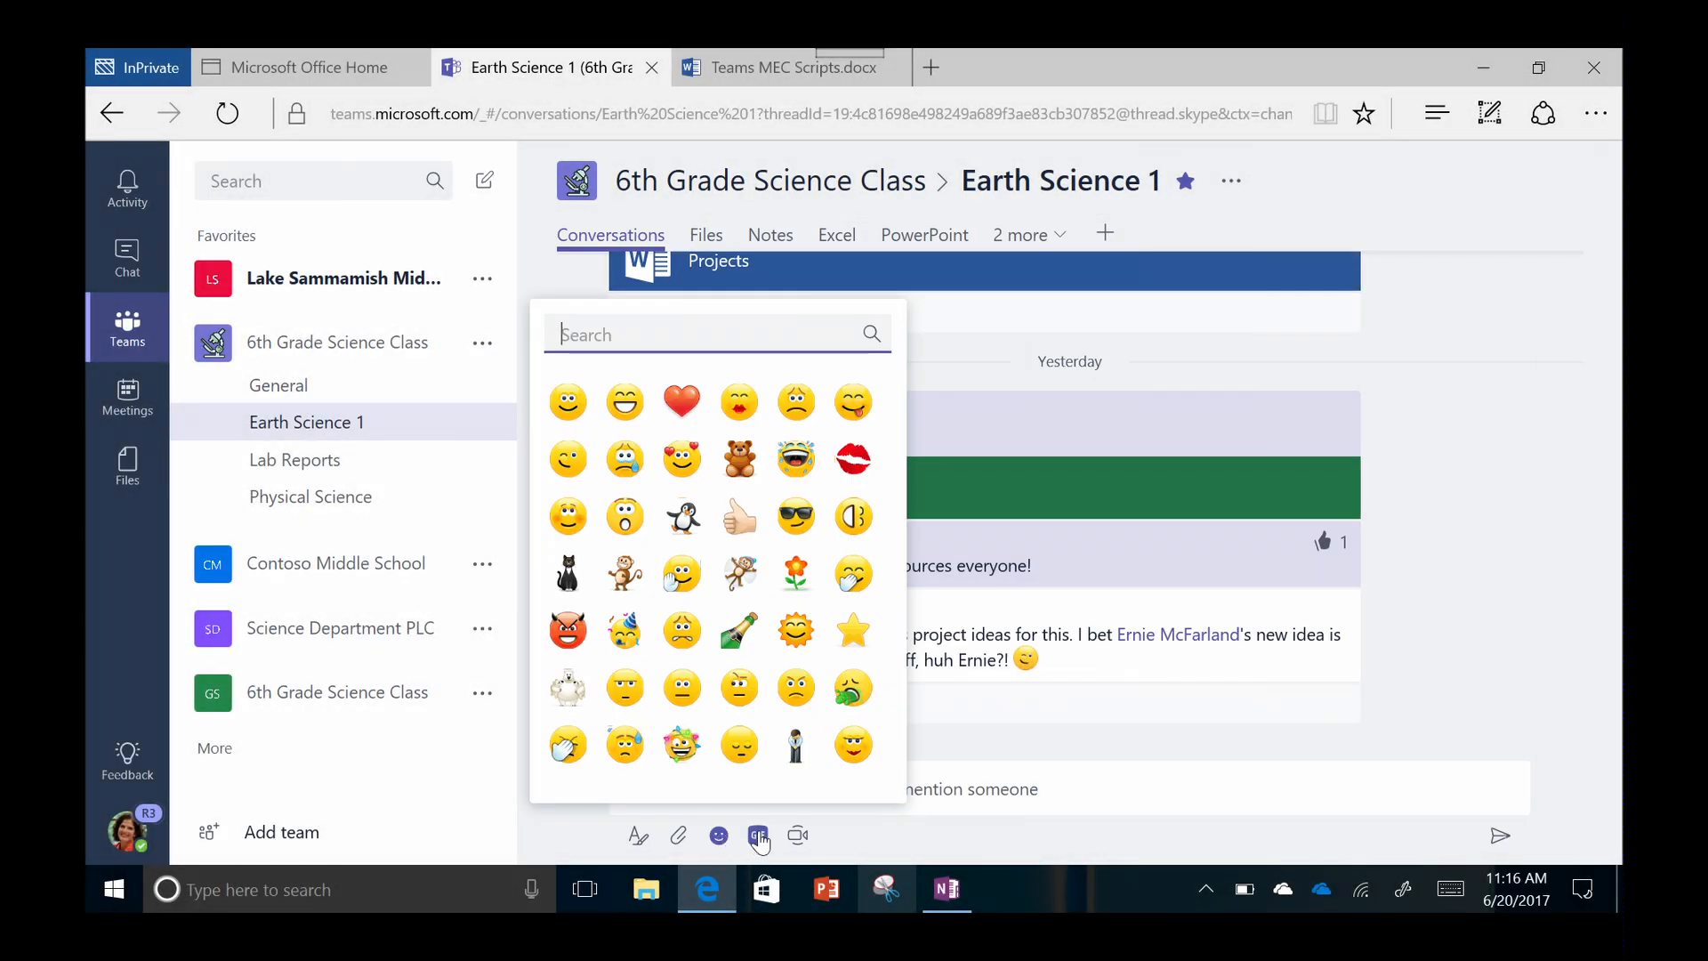
click(758, 837)
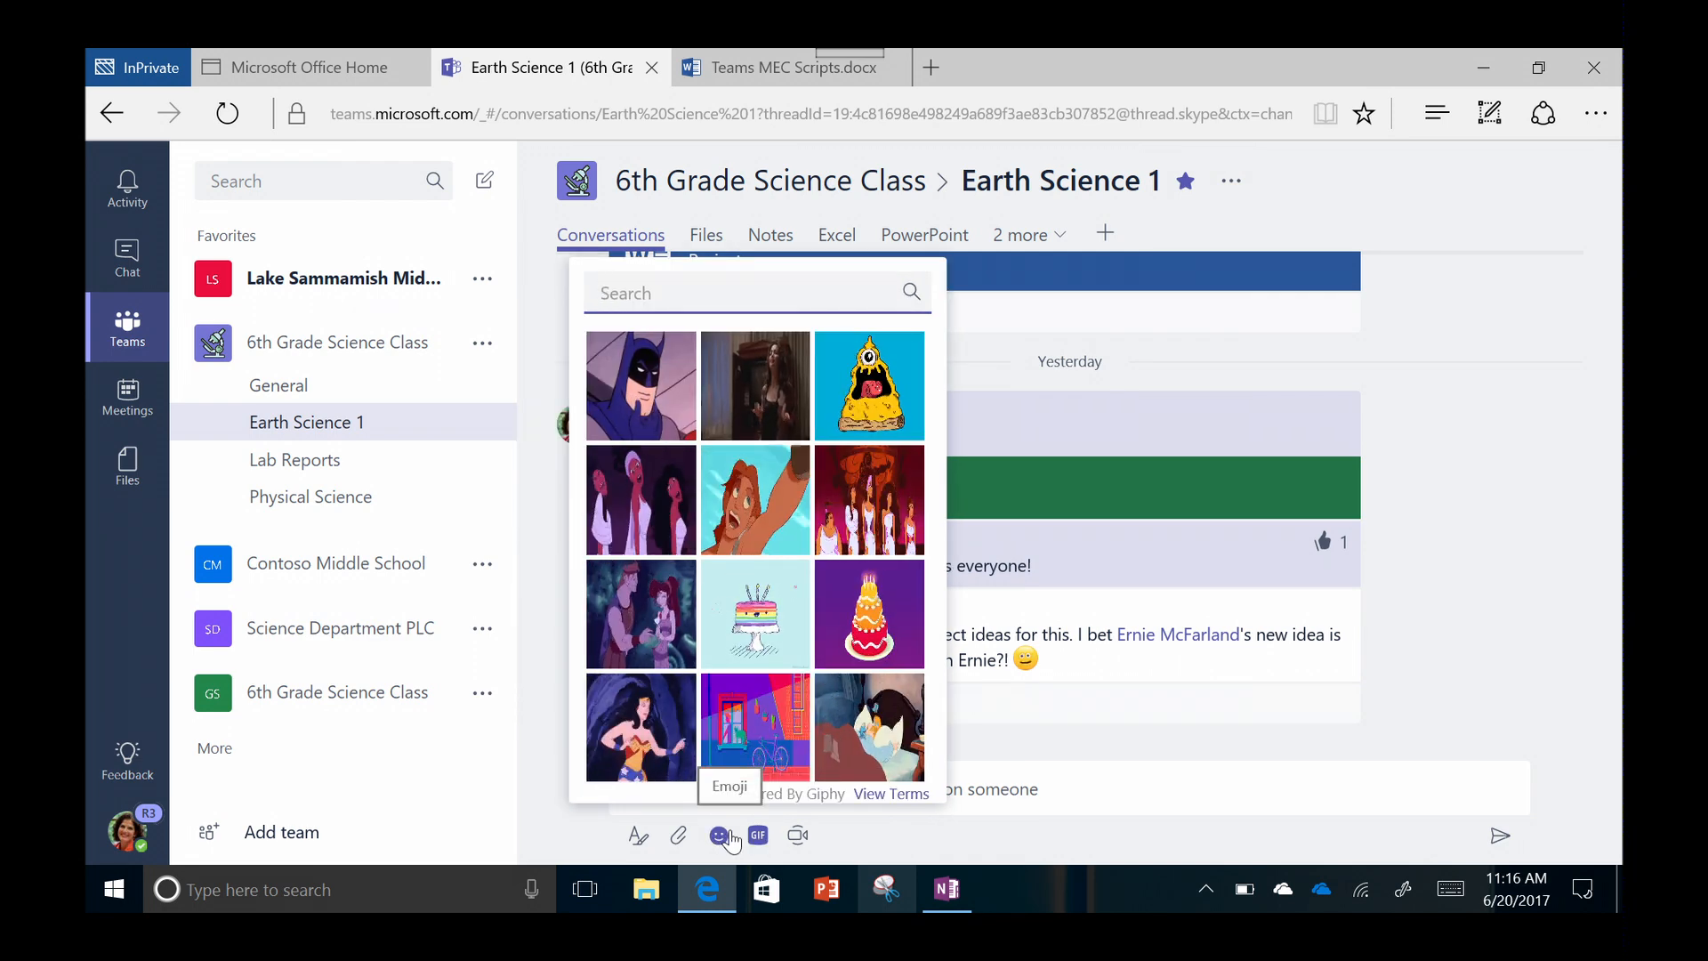
click(758, 836)
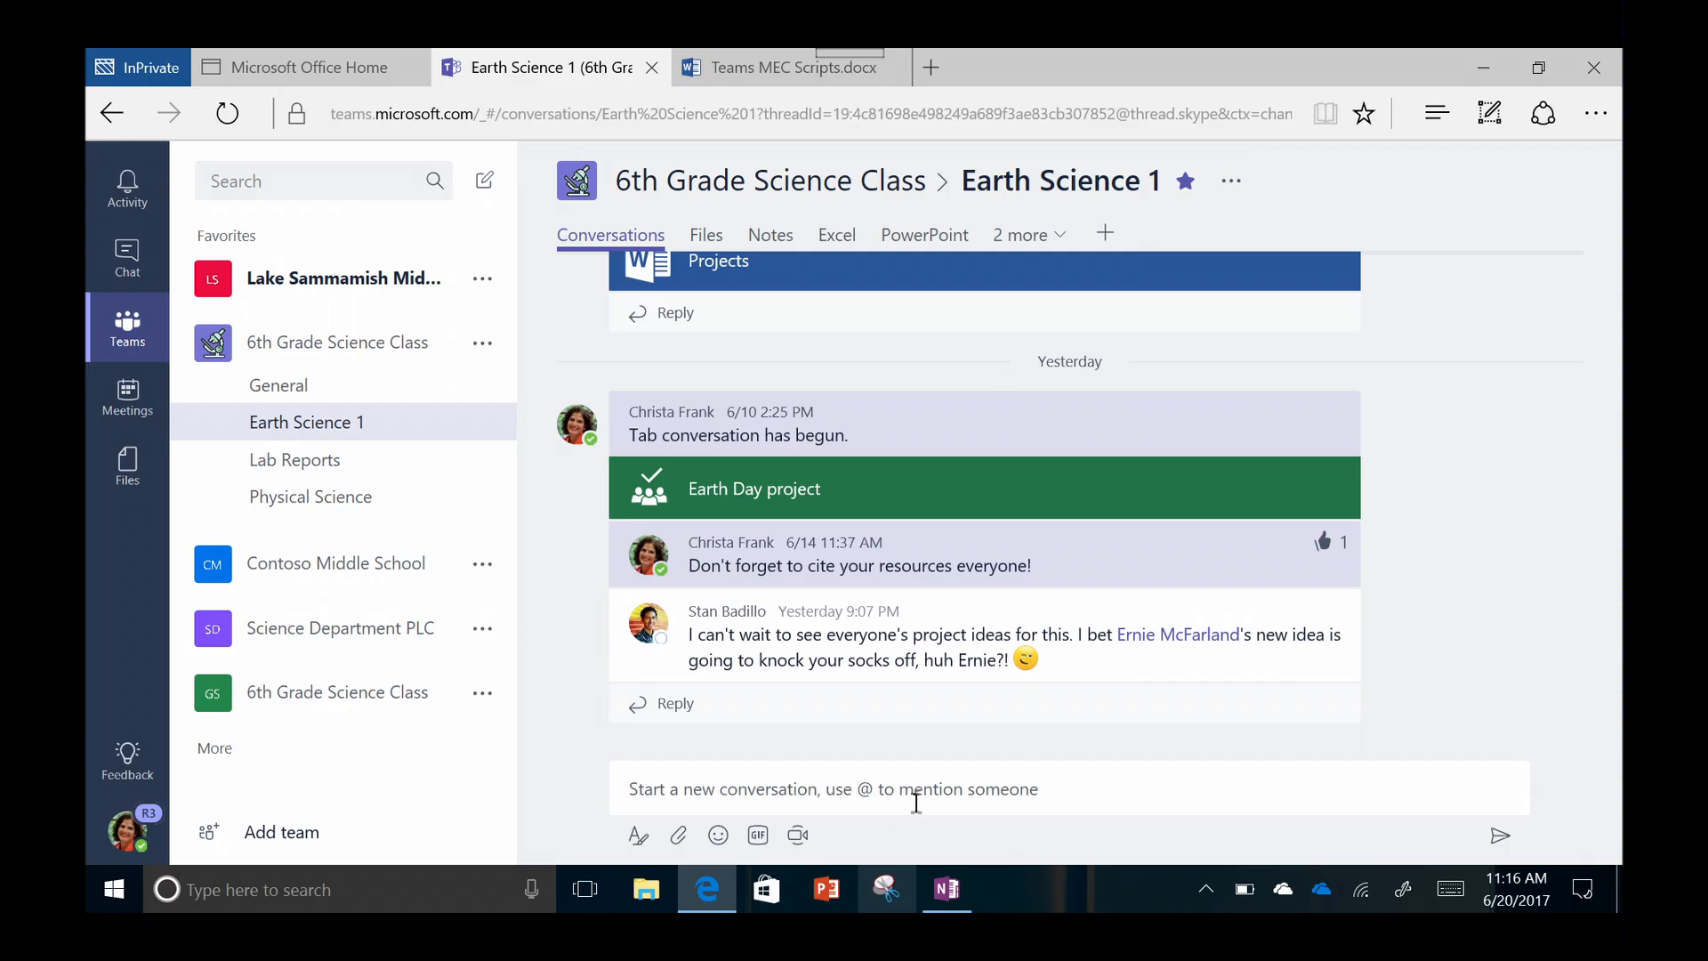
click(279, 384)
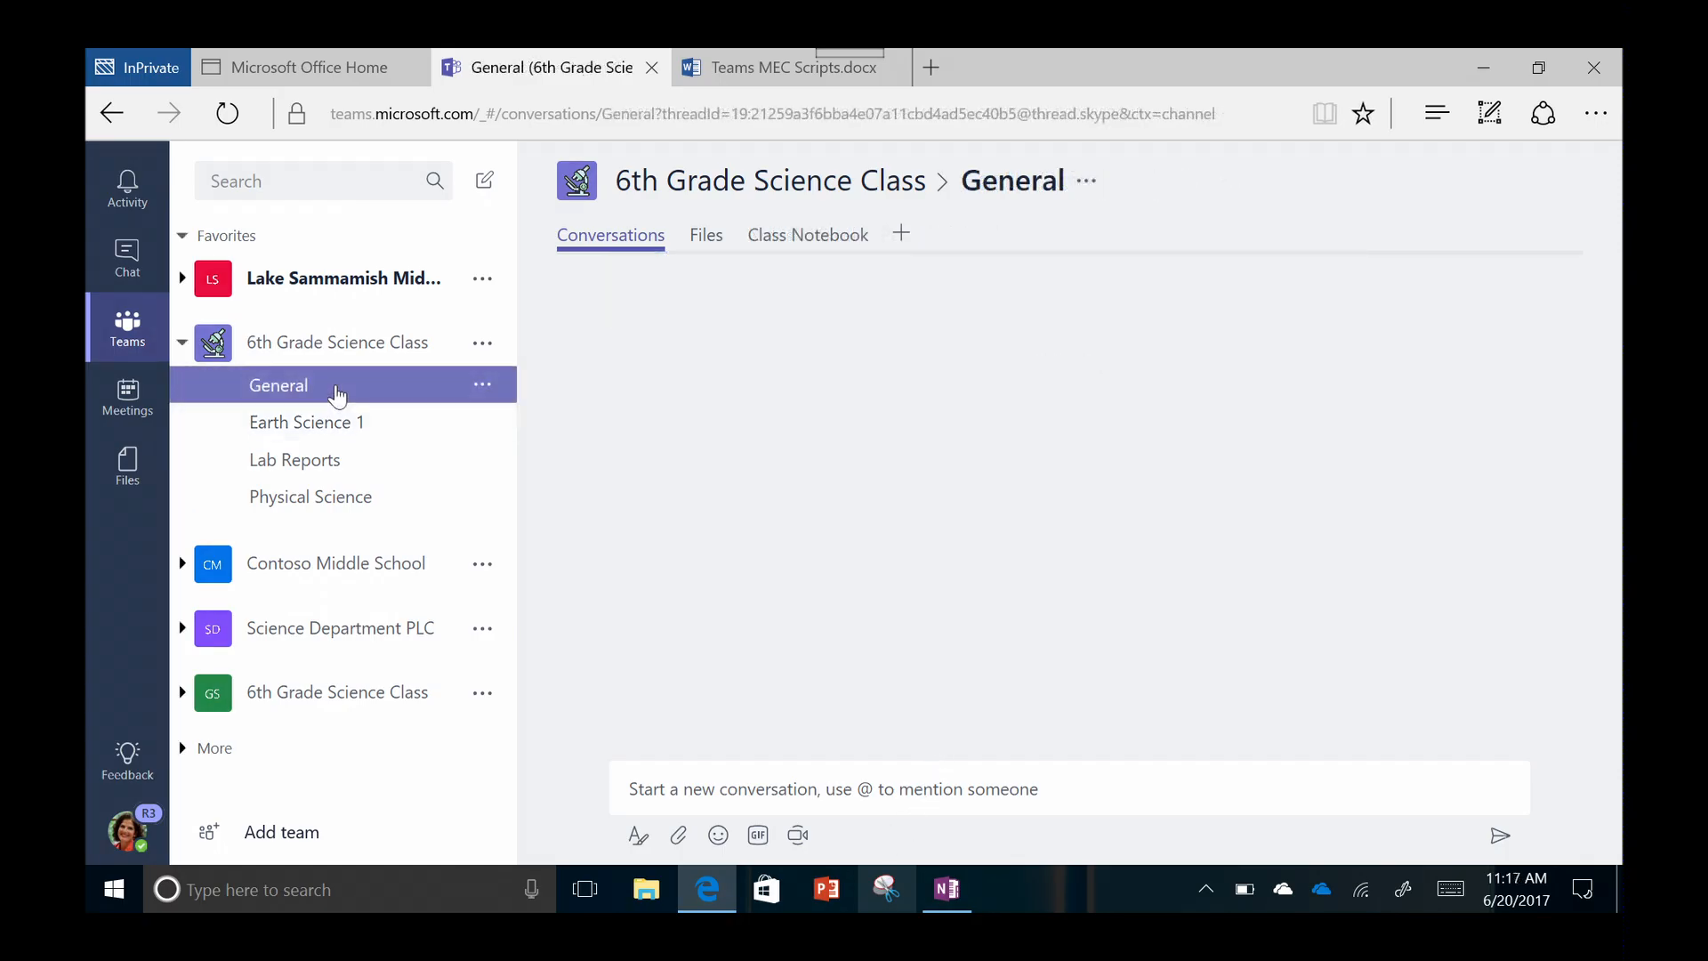
Step: Browse the Class Notebook's page list and return to the Earth Science 1 channel
click(808, 235)
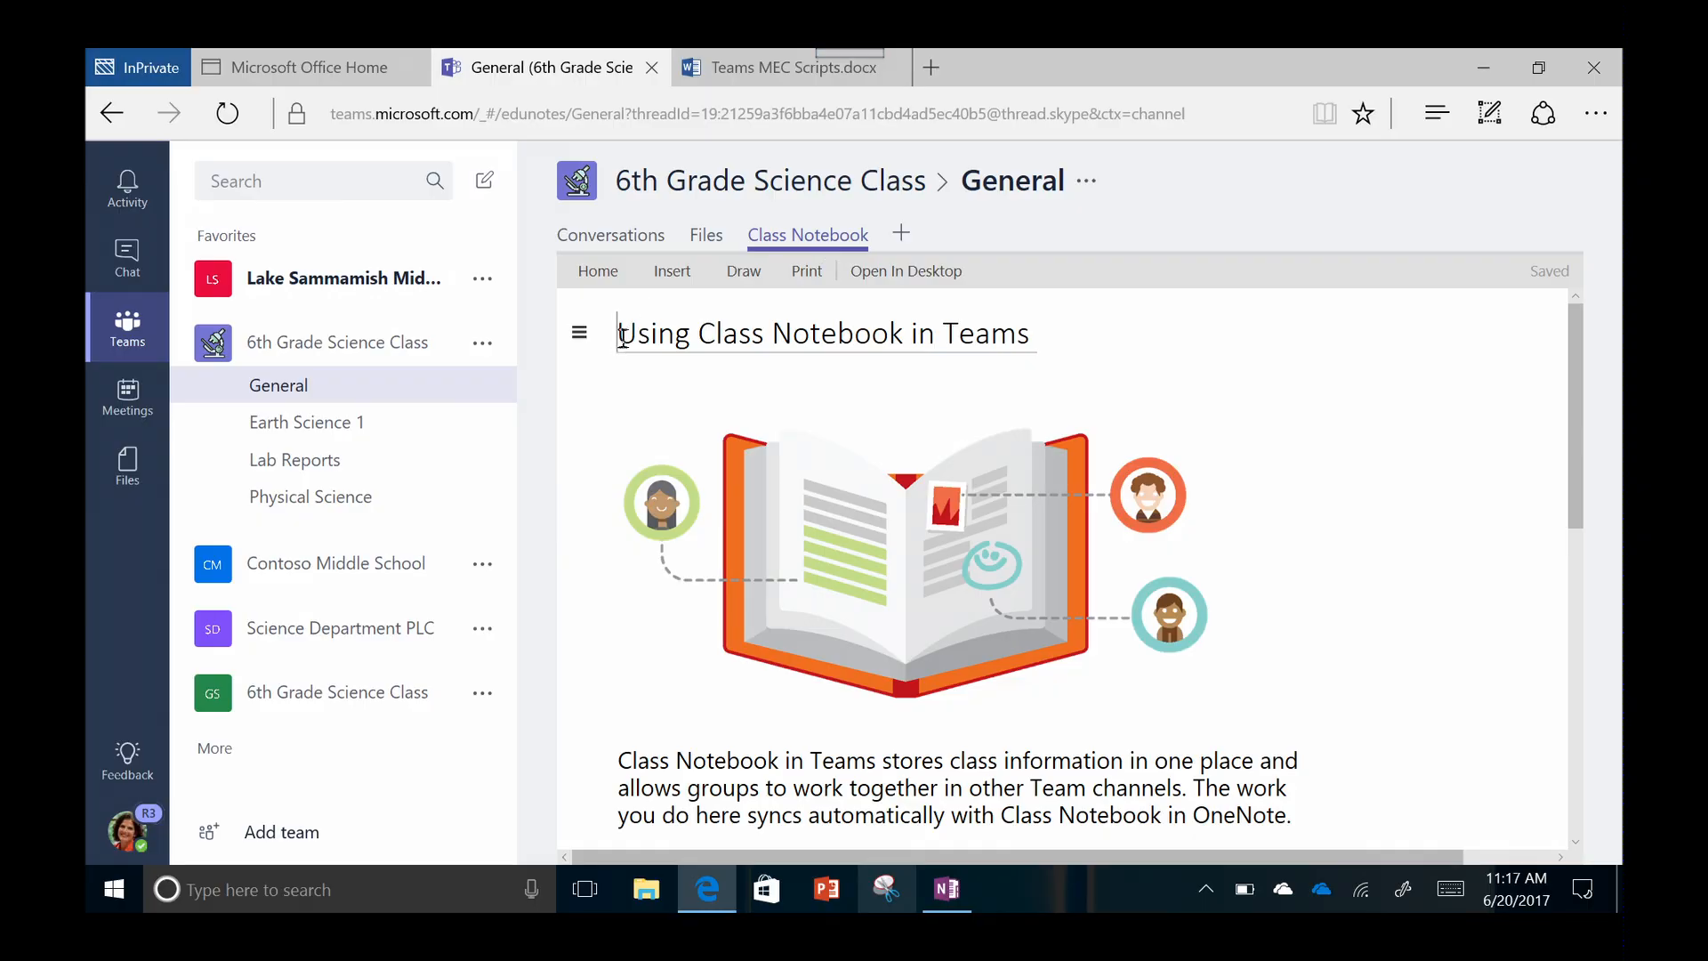
click(580, 332)
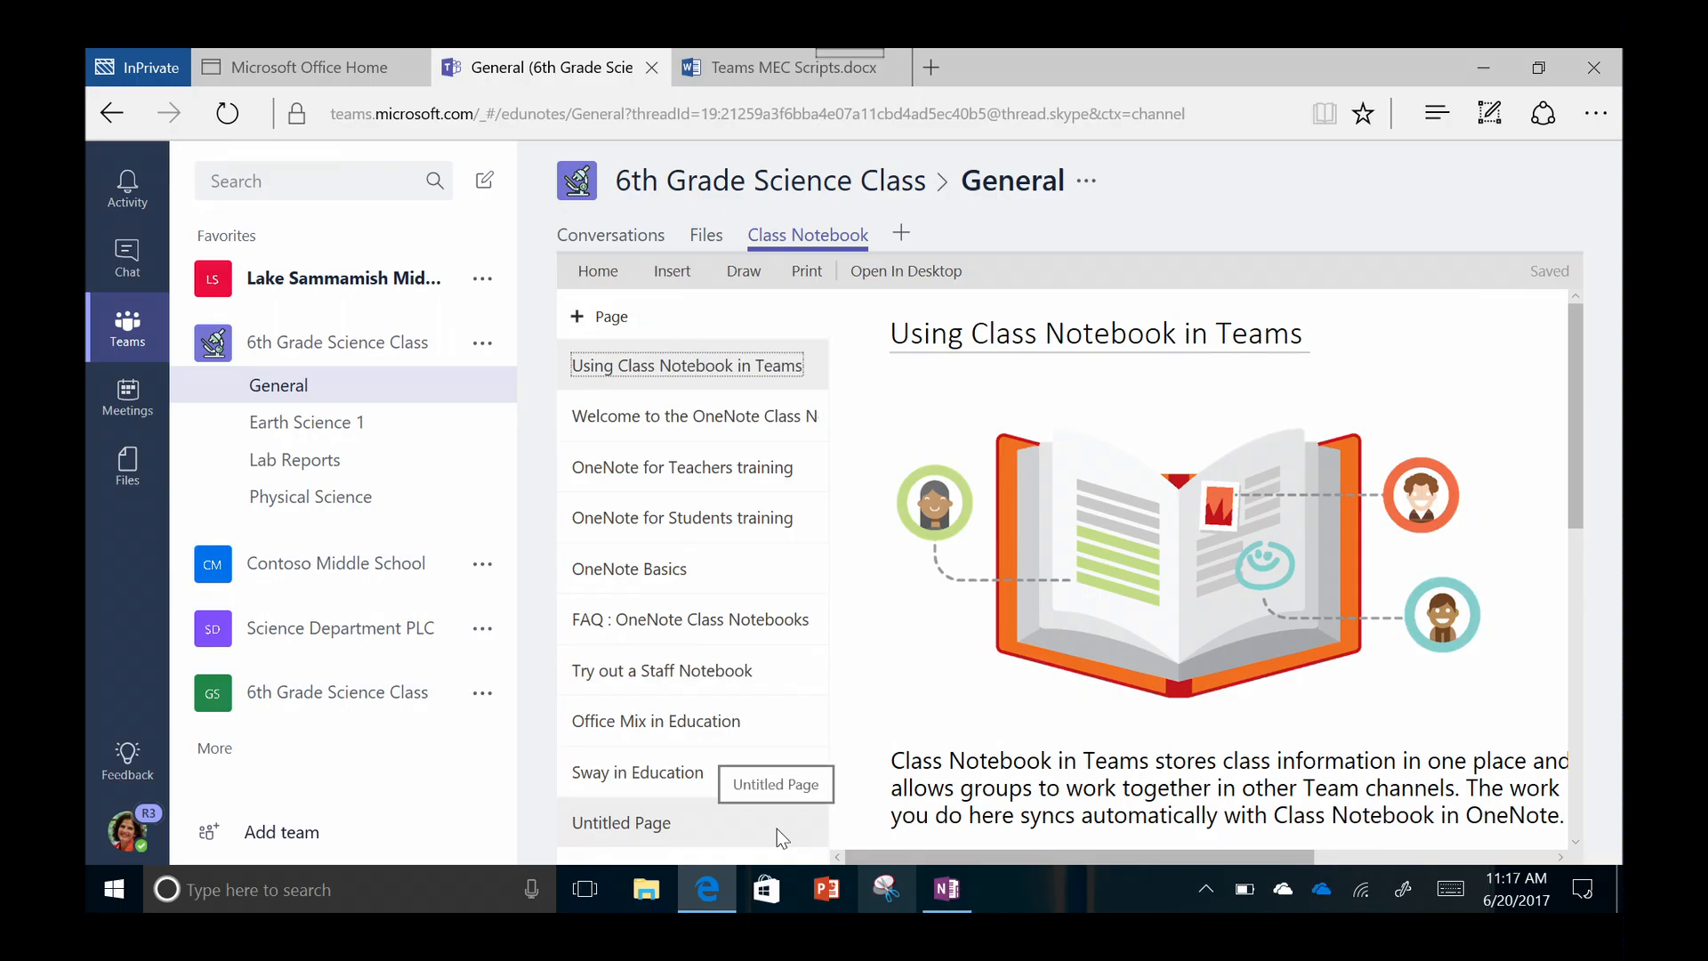
click(307, 422)
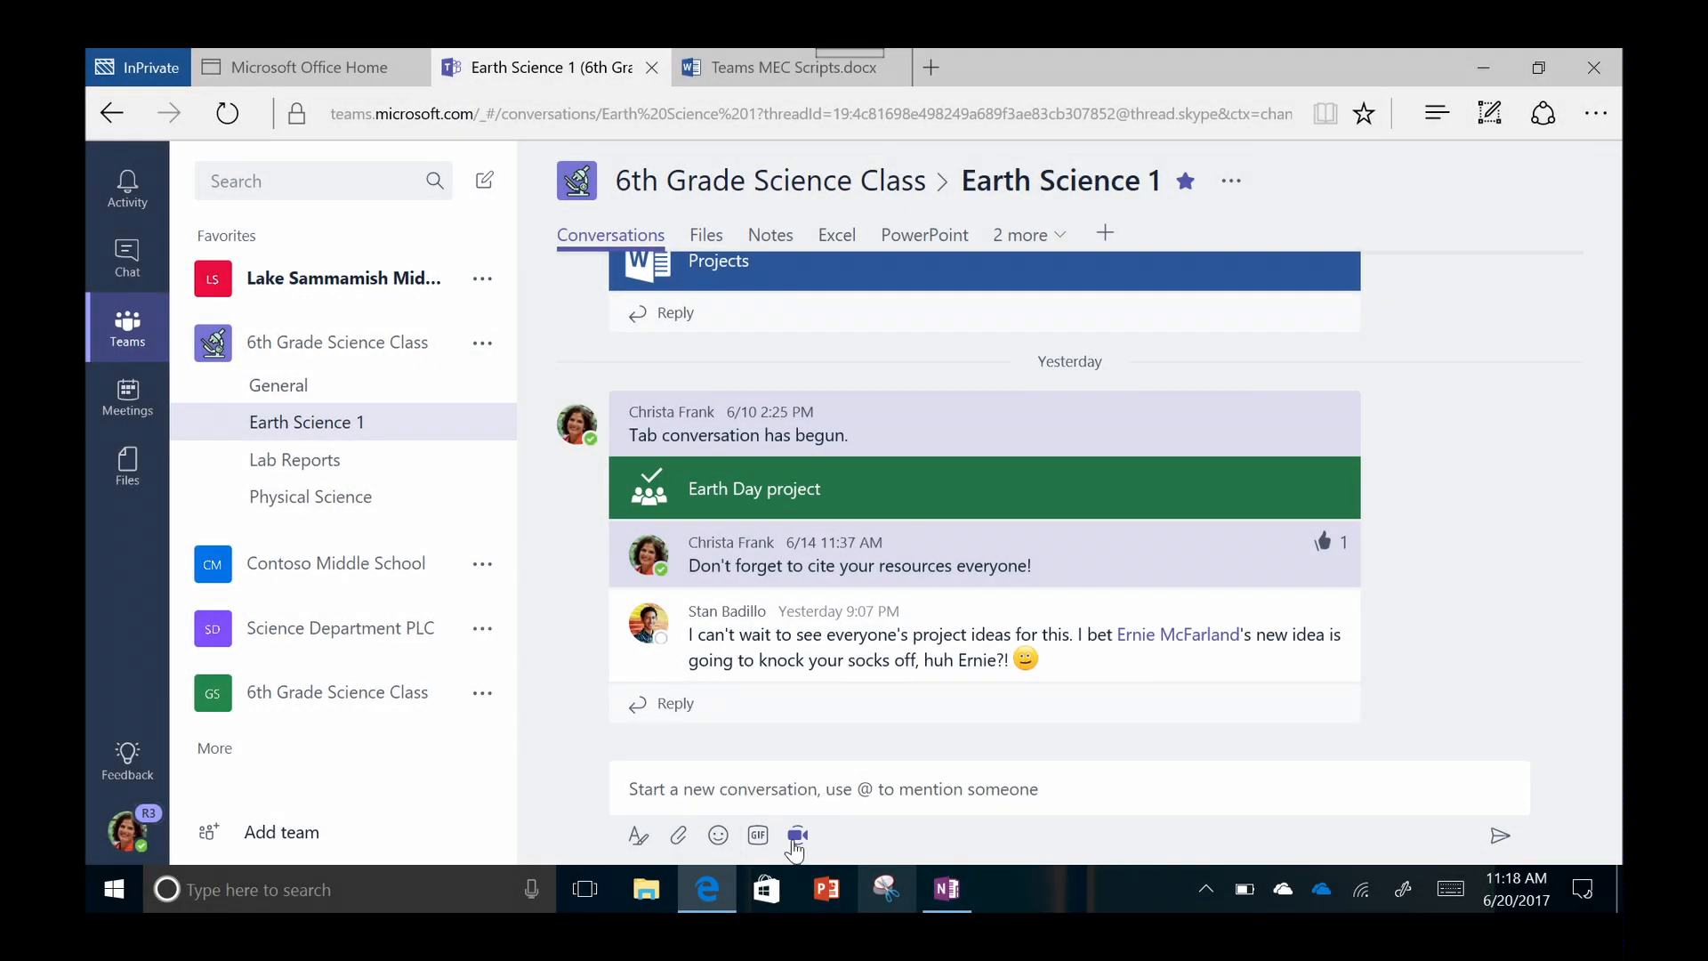
mouse_move(126, 397)
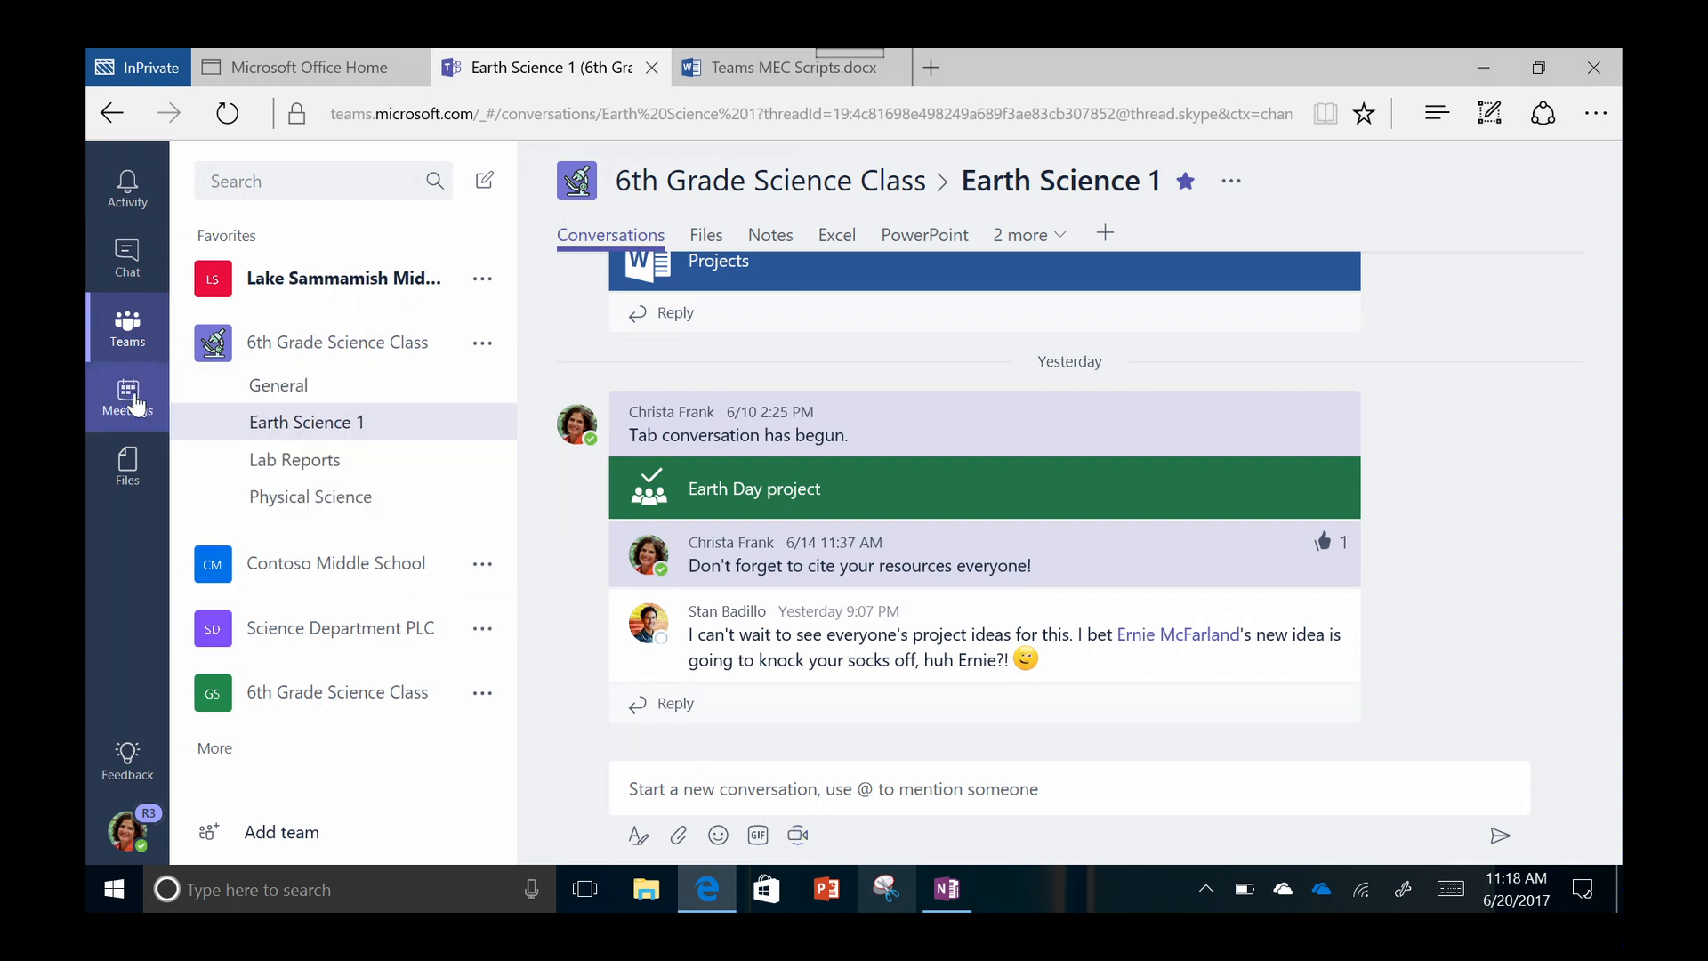
mouse_move(126, 395)
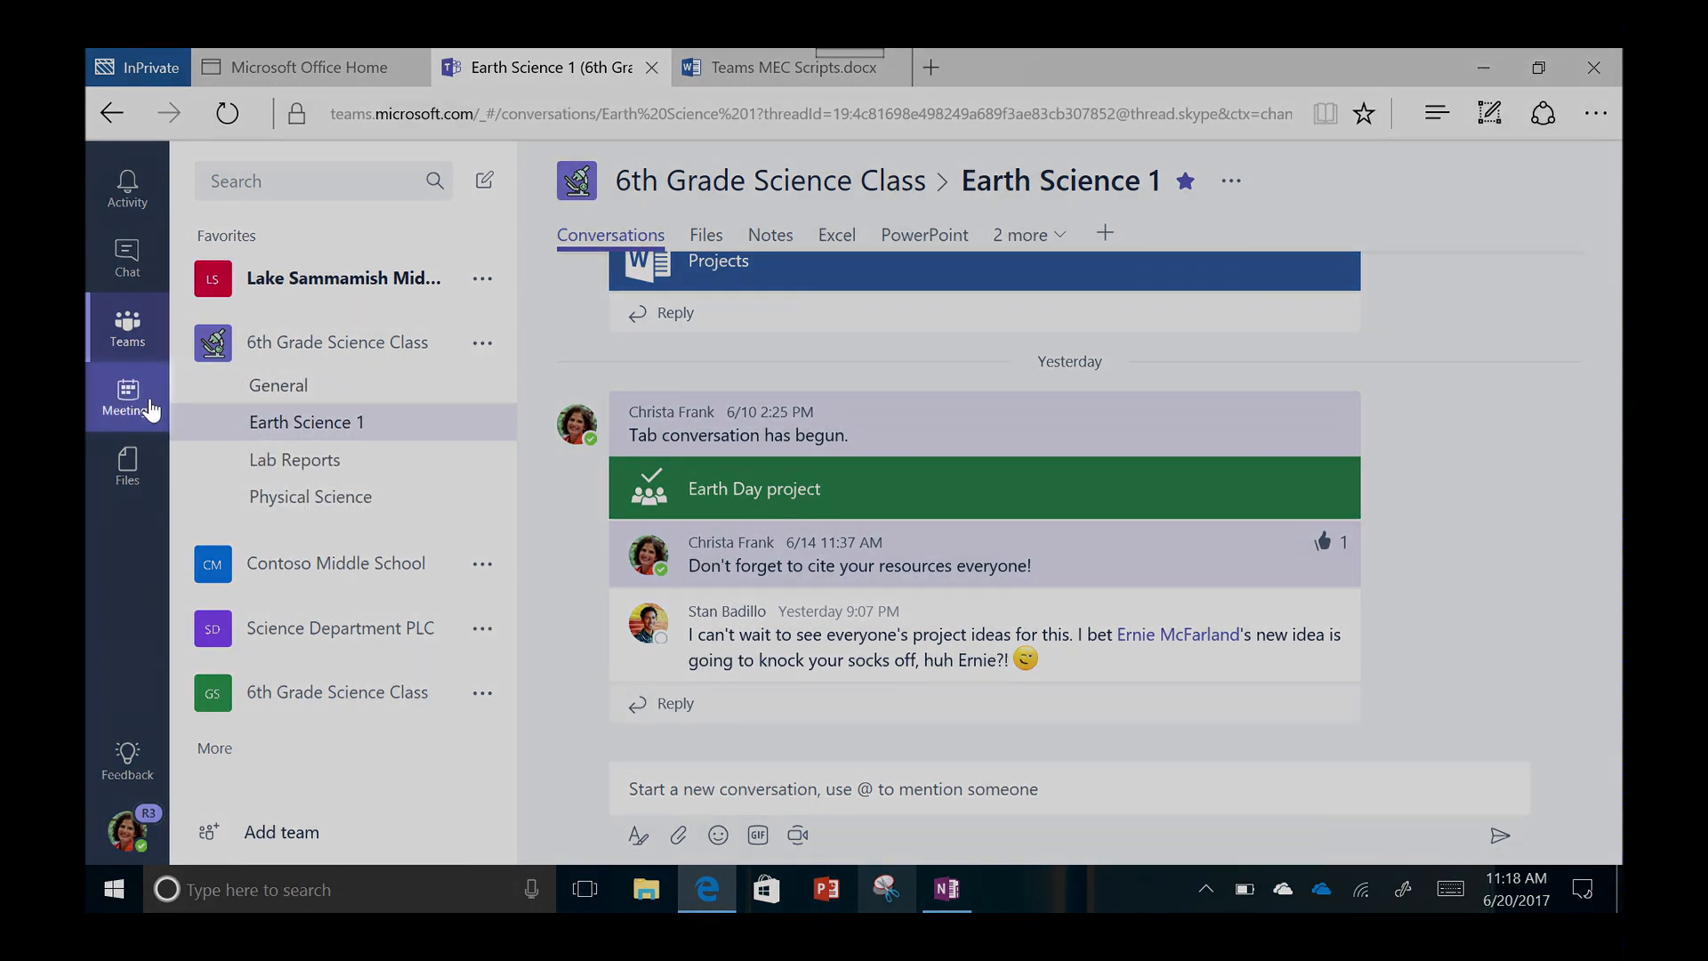
click(126, 395)
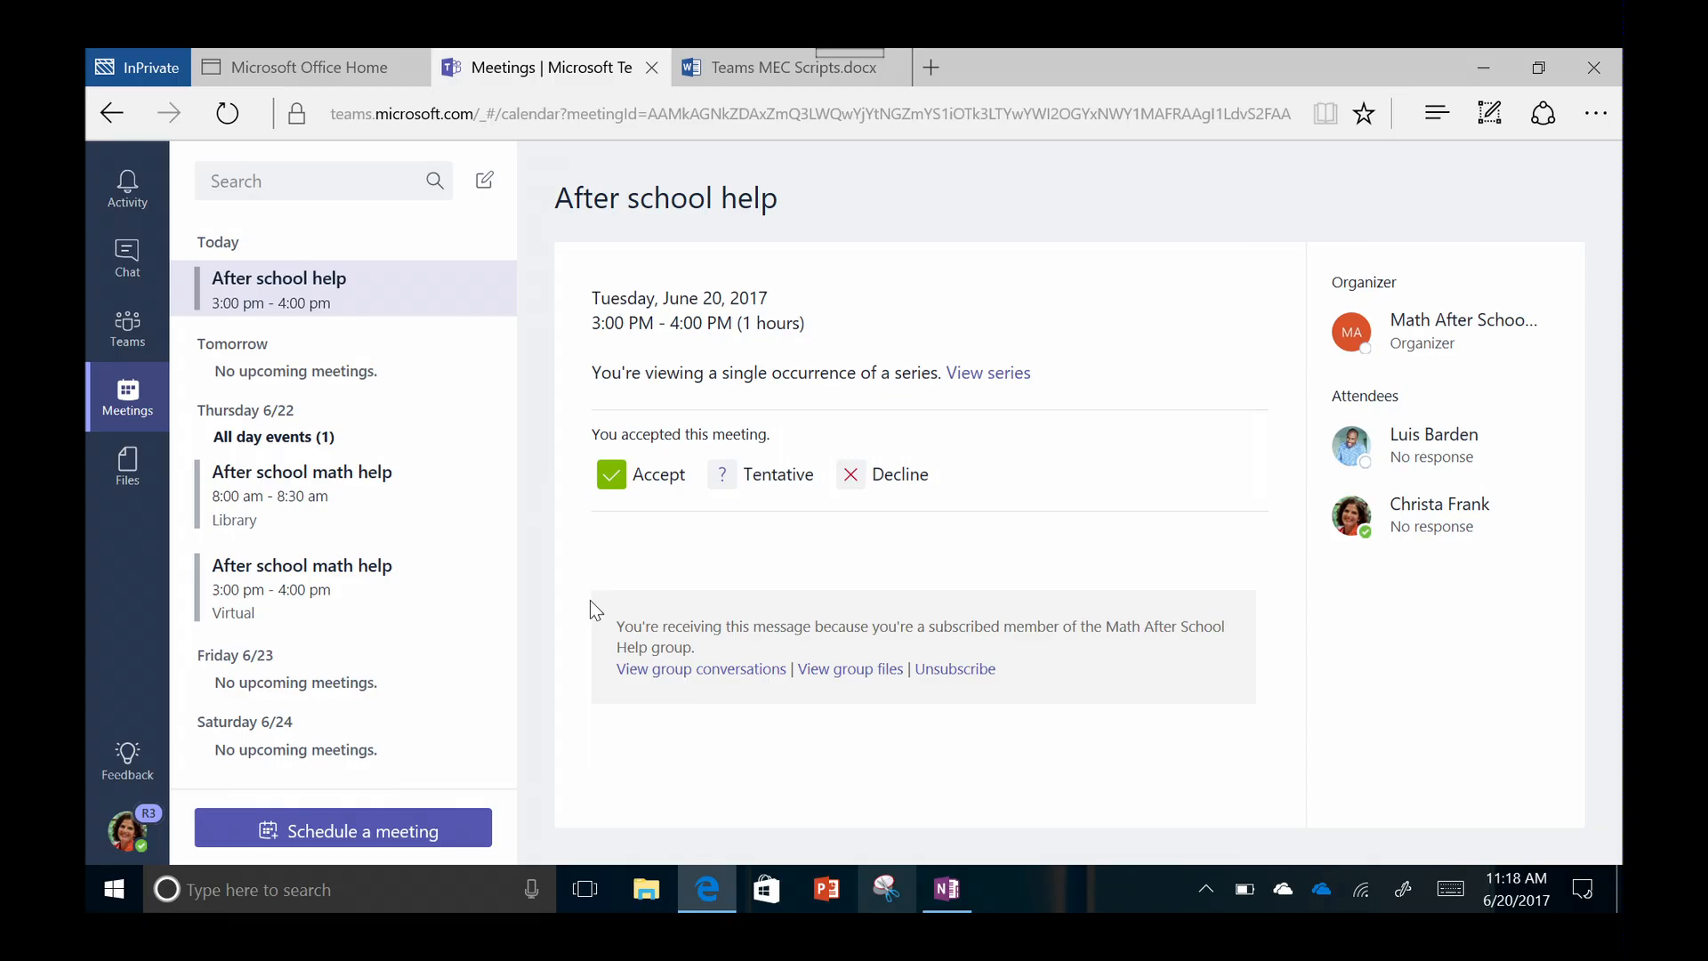
click(126, 327)
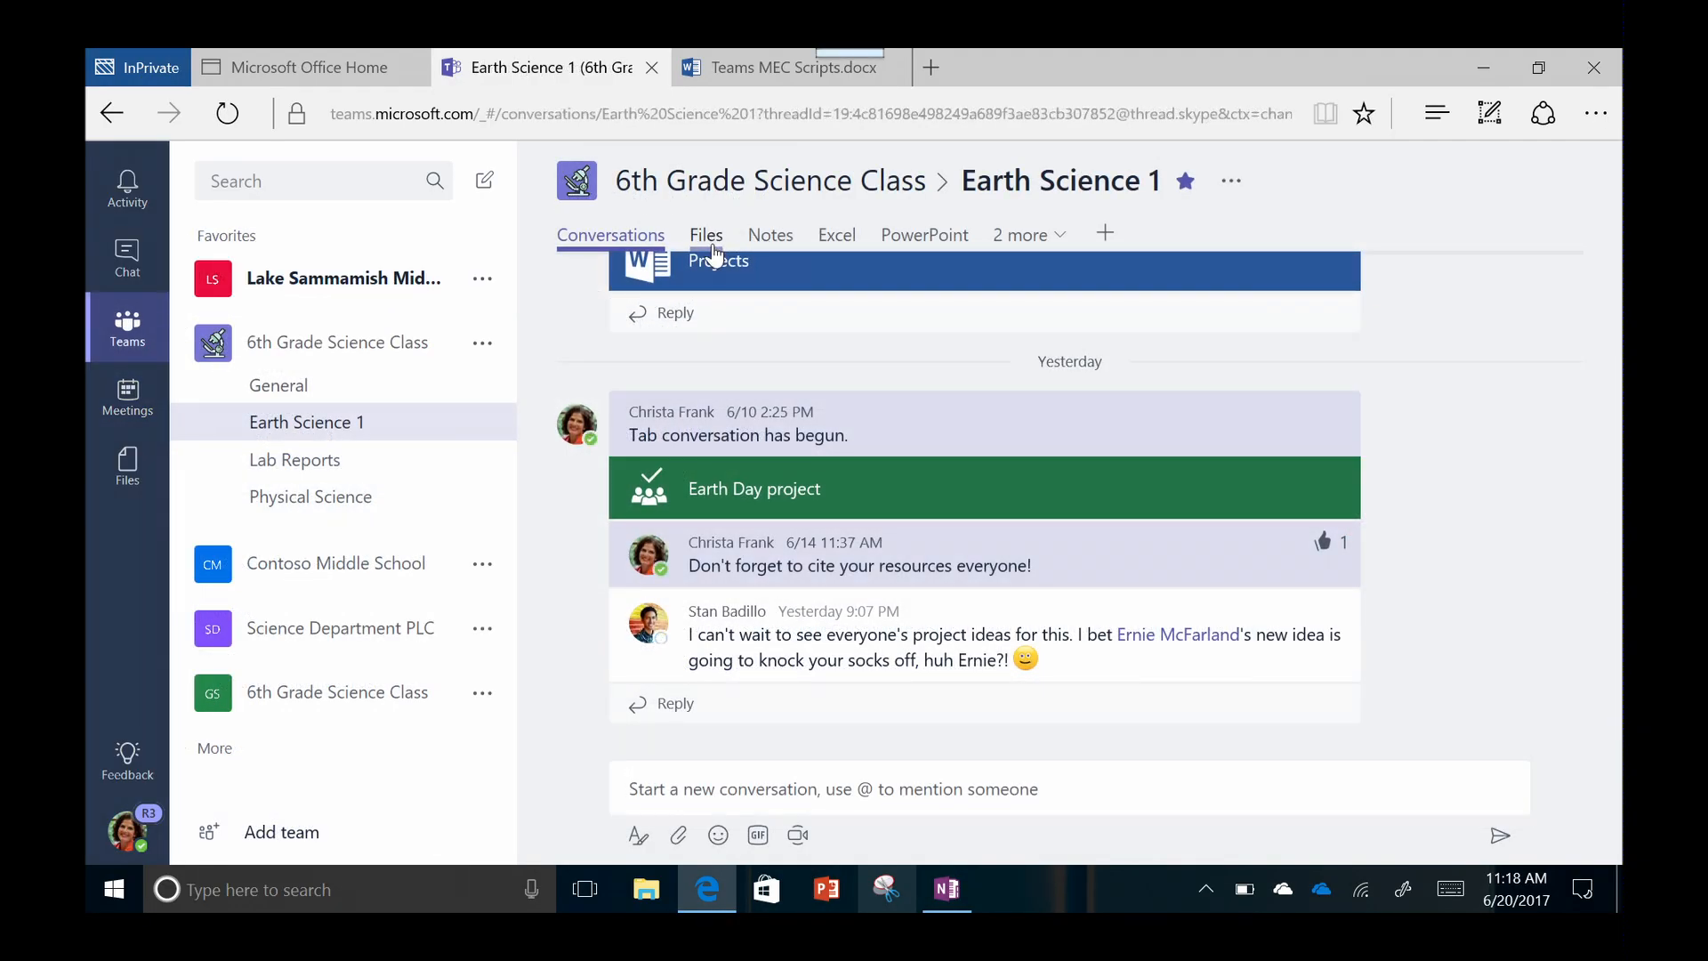
click(706, 235)
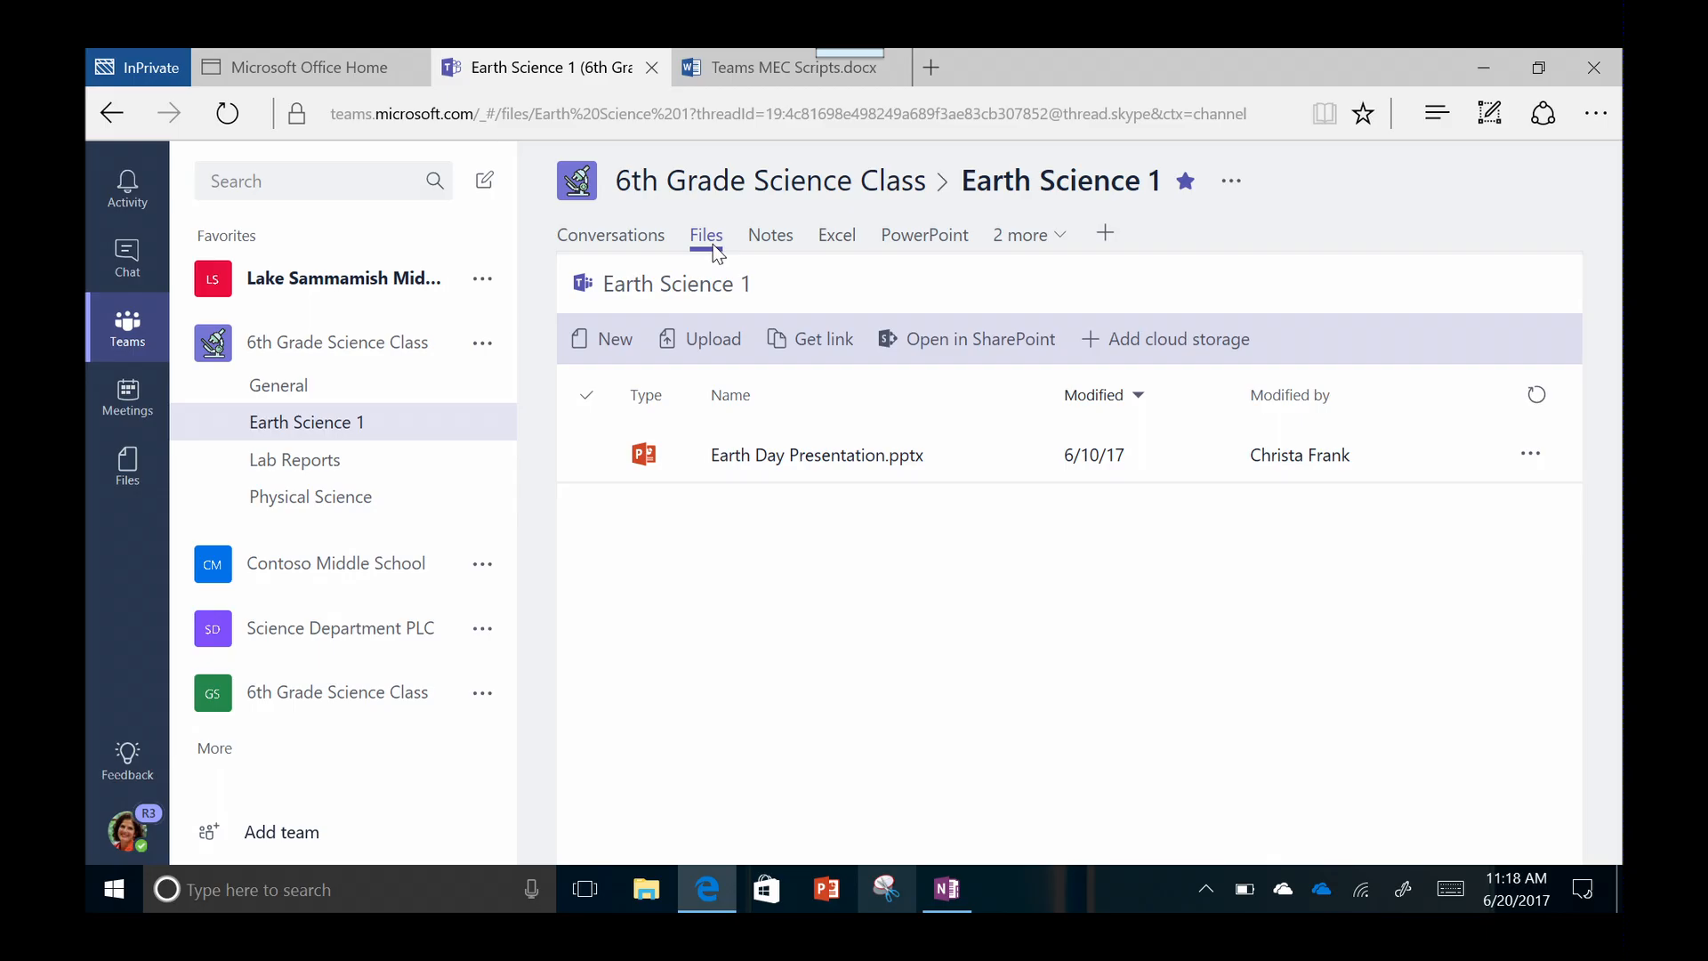
Step: Show the Earth Science 1 channel's Files list with Earth Day Presentation.pptx
click(707, 235)
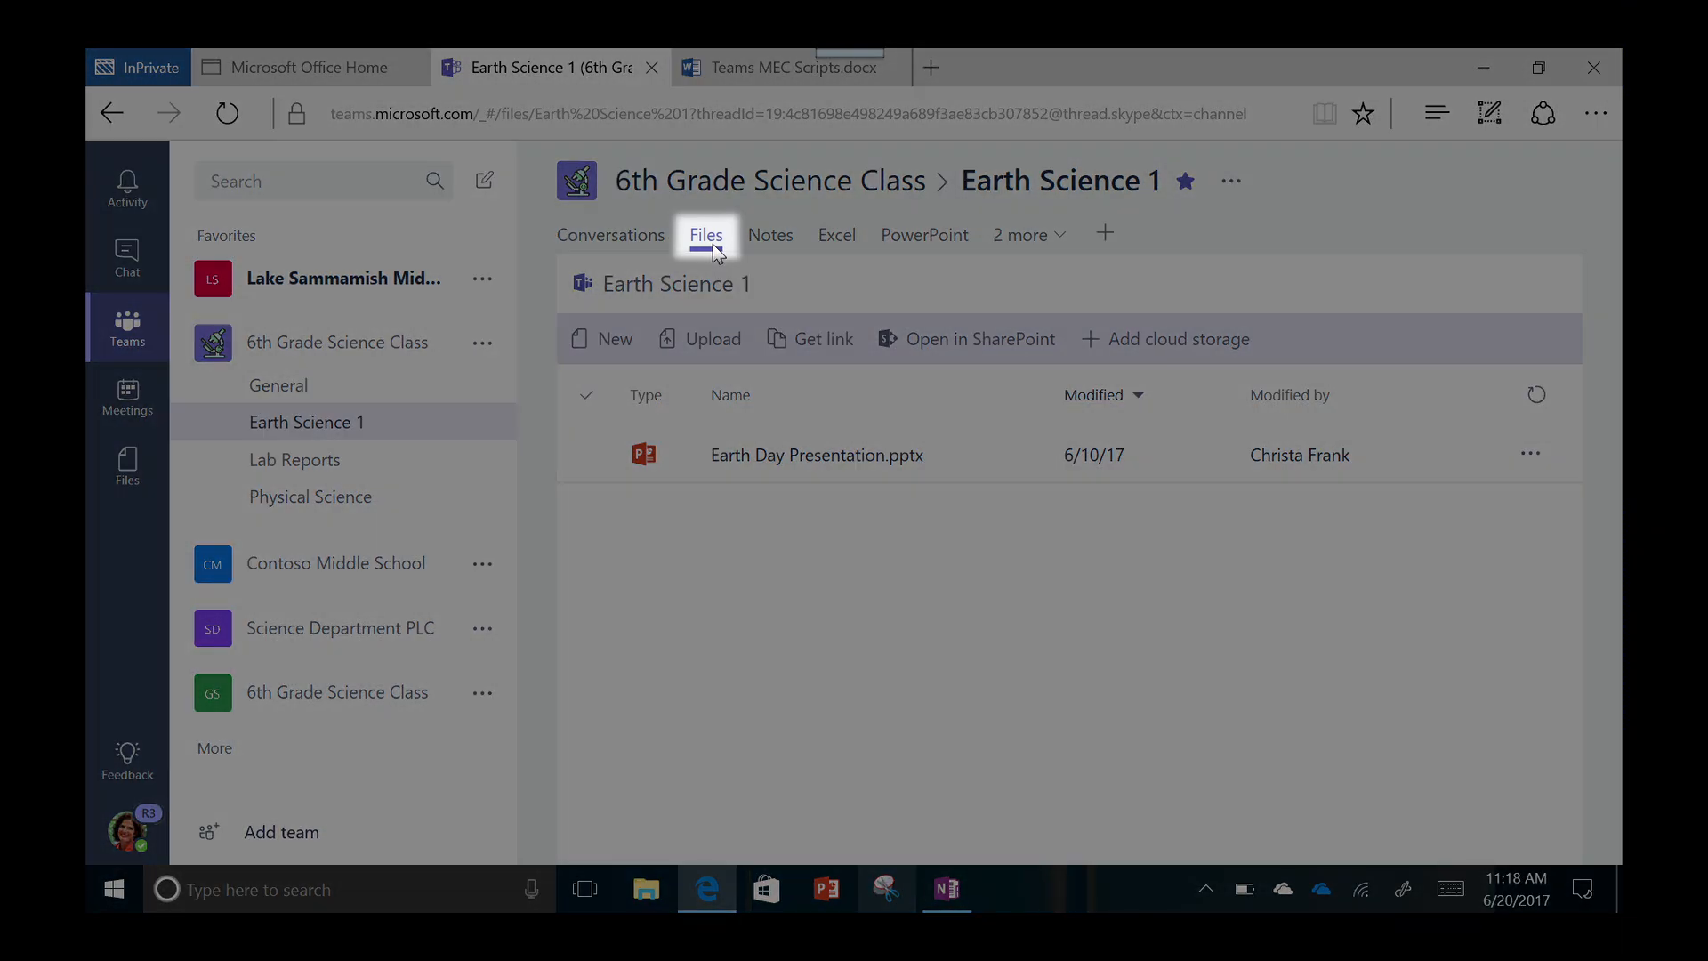